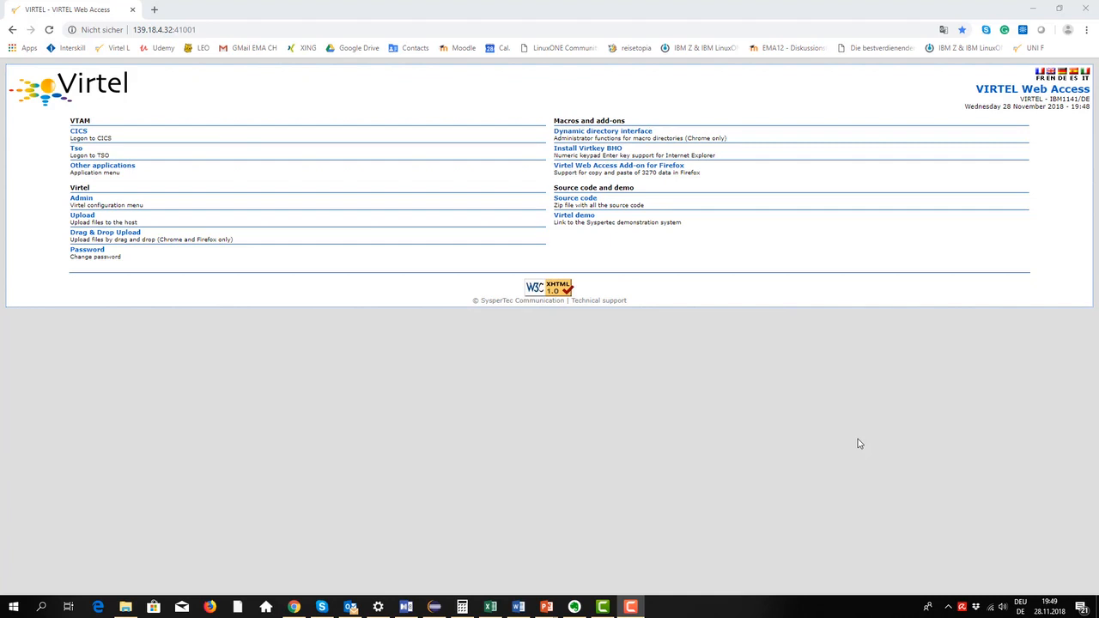
mouse_move(107, 204)
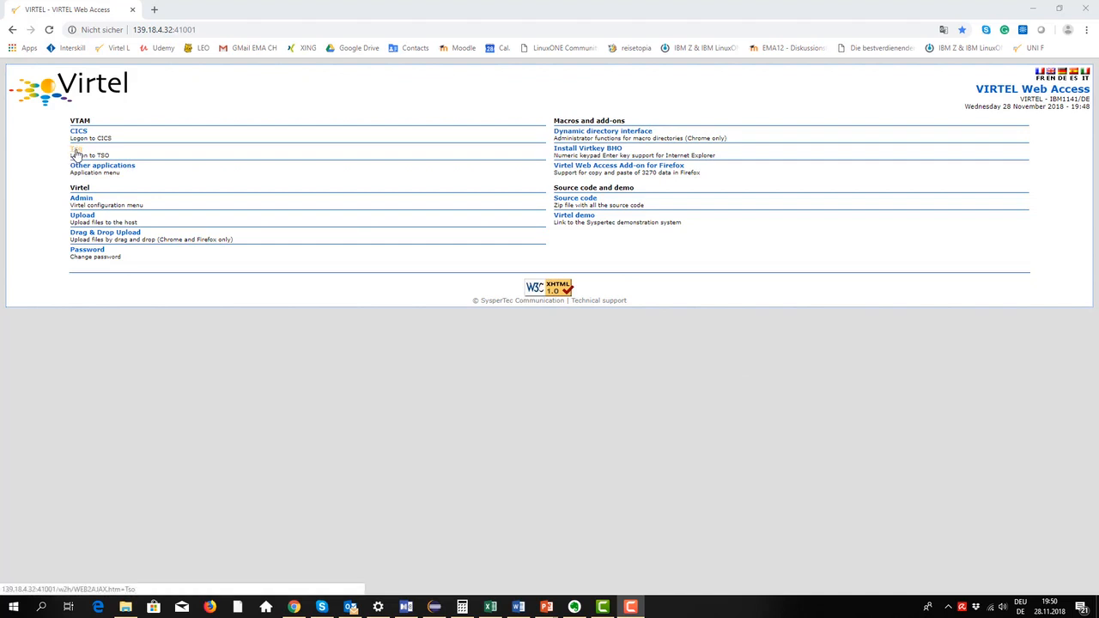
Step: Start a TSO logon session and enter userid uwgr
left_click(89, 154)
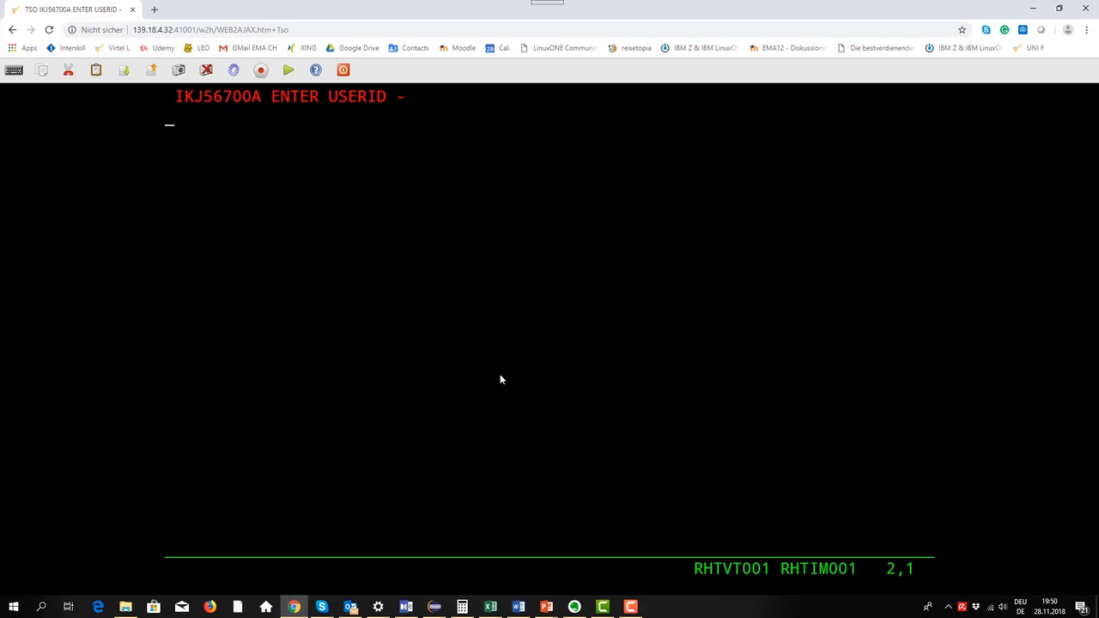
type("uwgr")
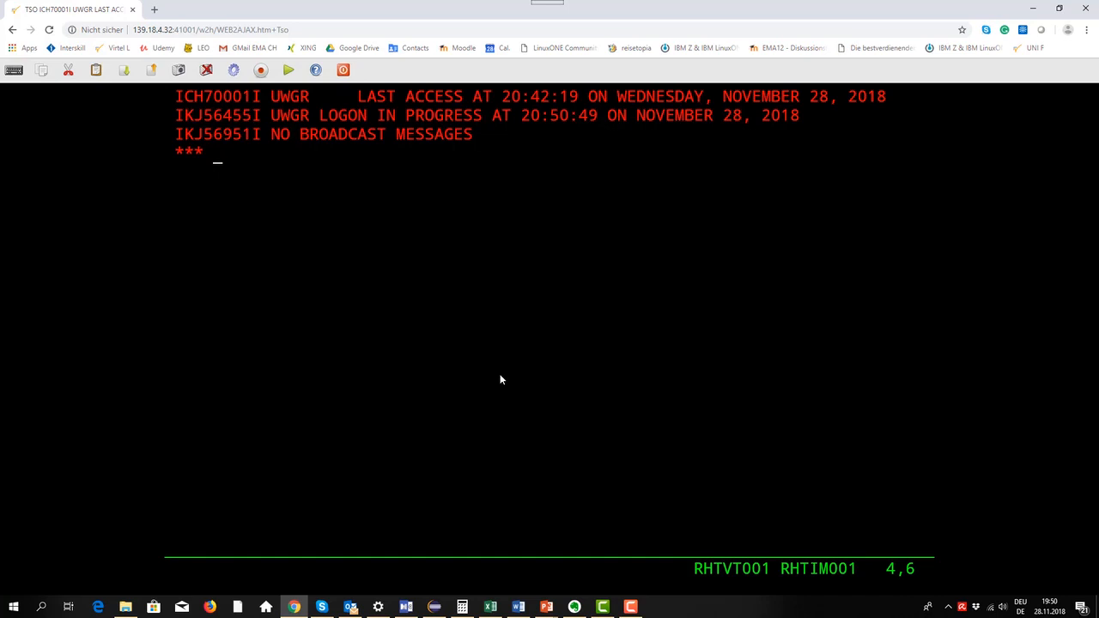
mouse_move(279, 158)
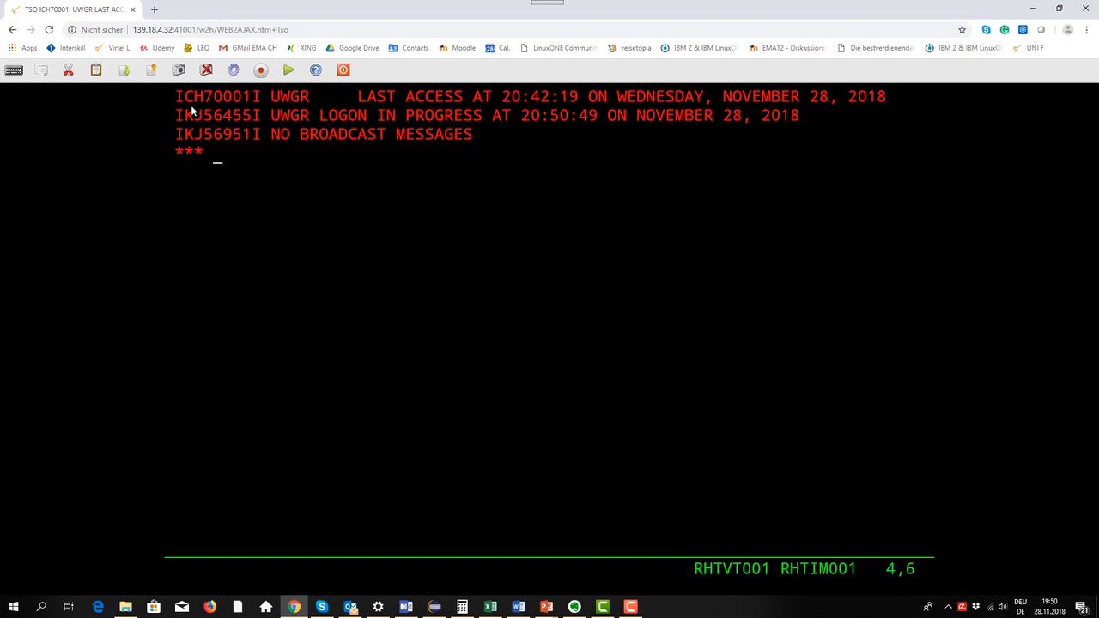
mouse_move(197, 110)
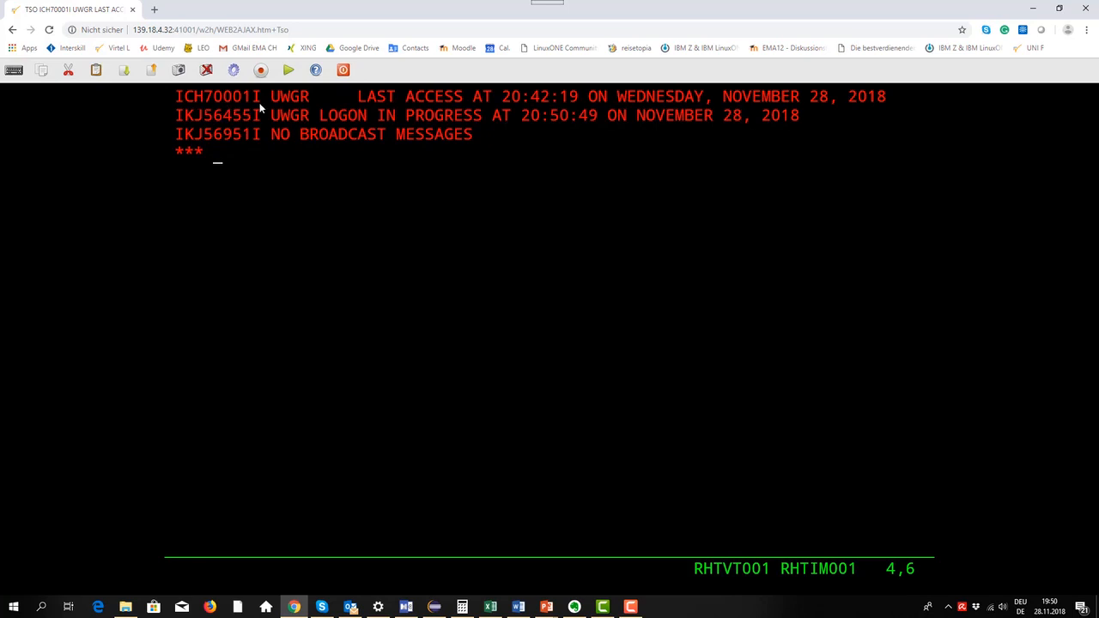
mouse_move(389, 114)
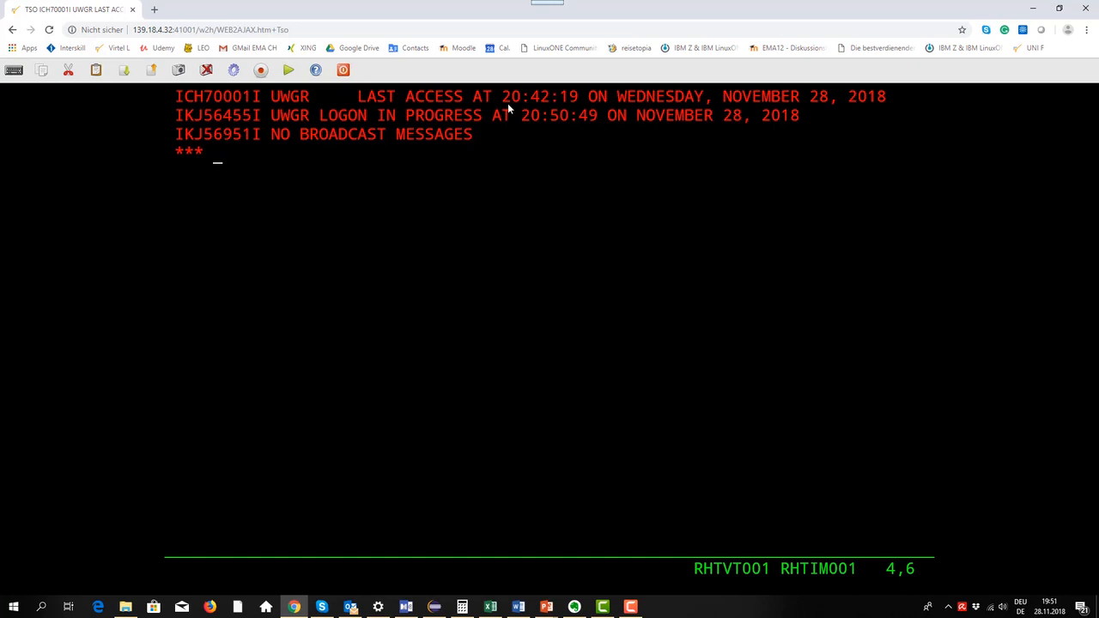
mouse_move(539, 110)
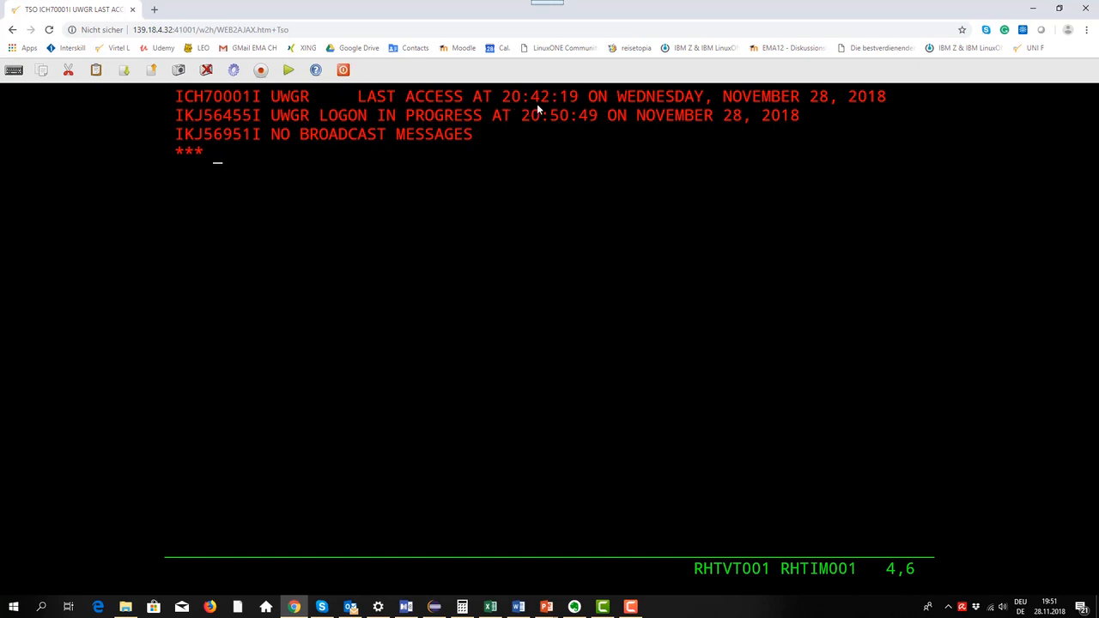
mouse_move(820, 110)
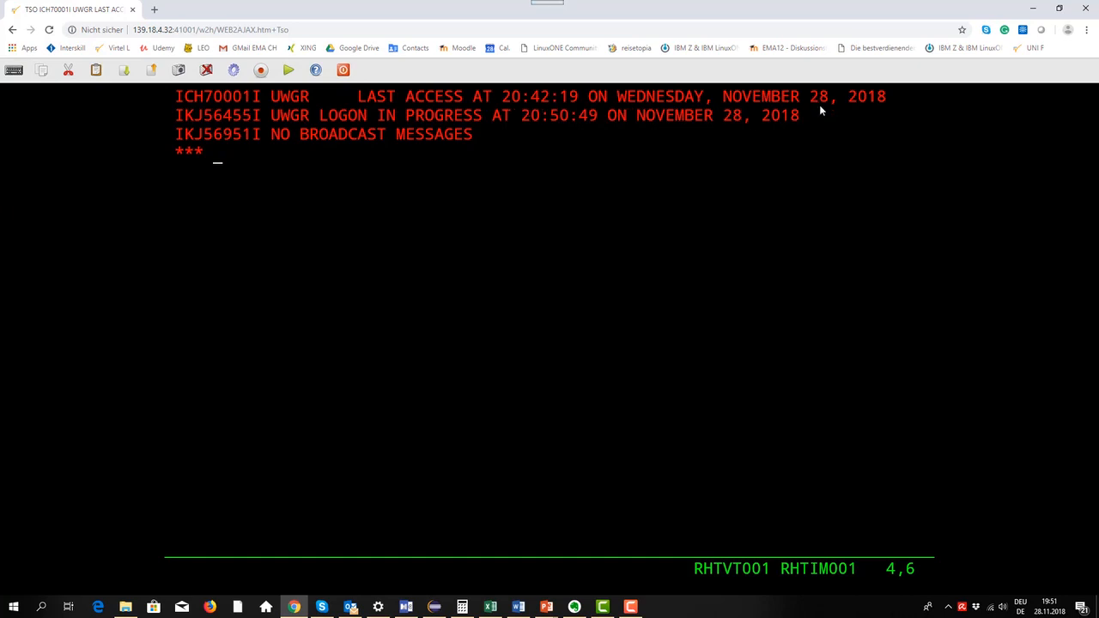
mouse_move(831, 150)
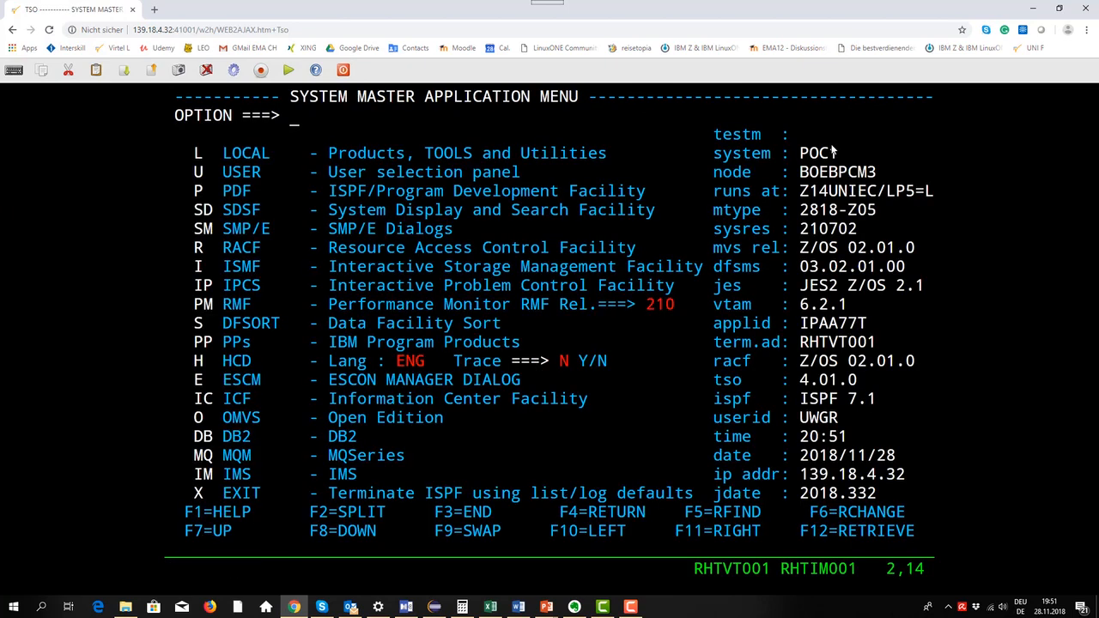
Step: Choose P for ISPF, then option 6 for the Command Shell
type("p")
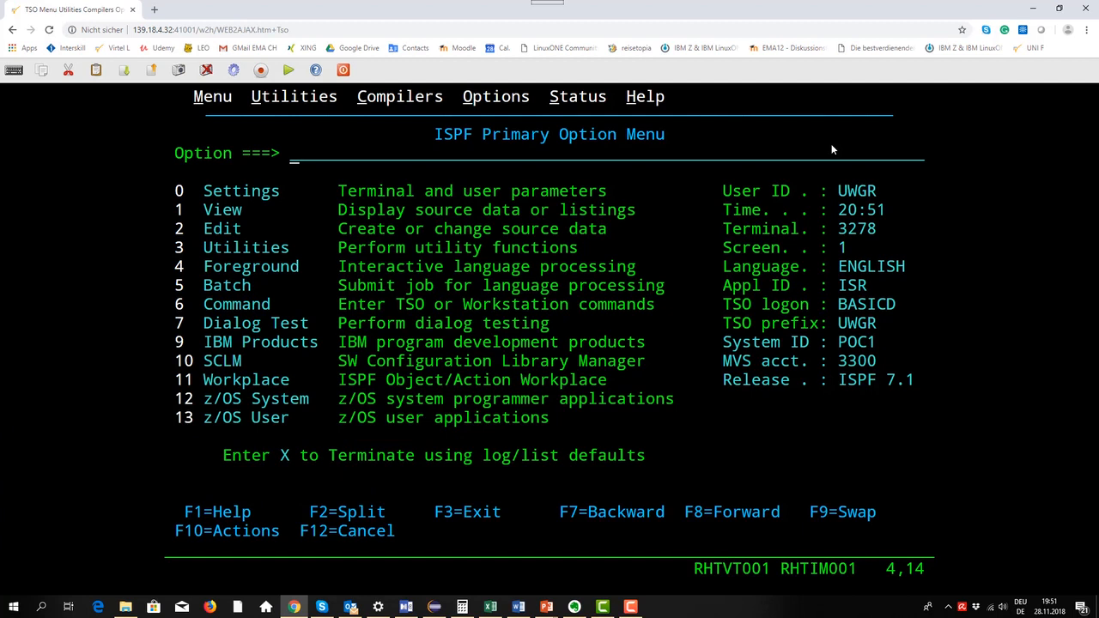
type("6")
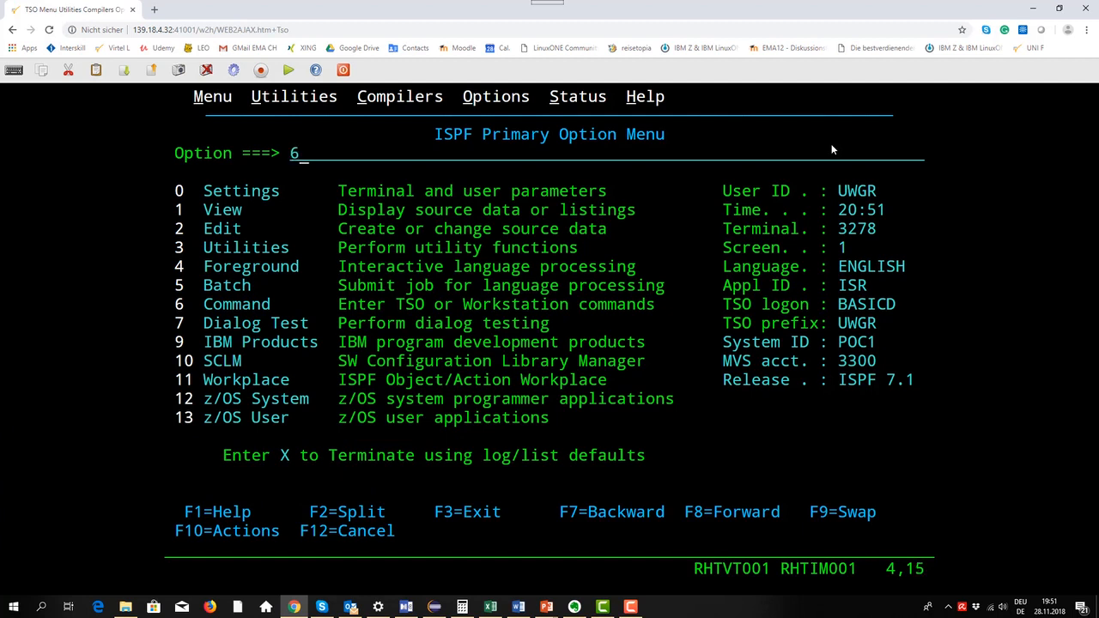
key("Enter")
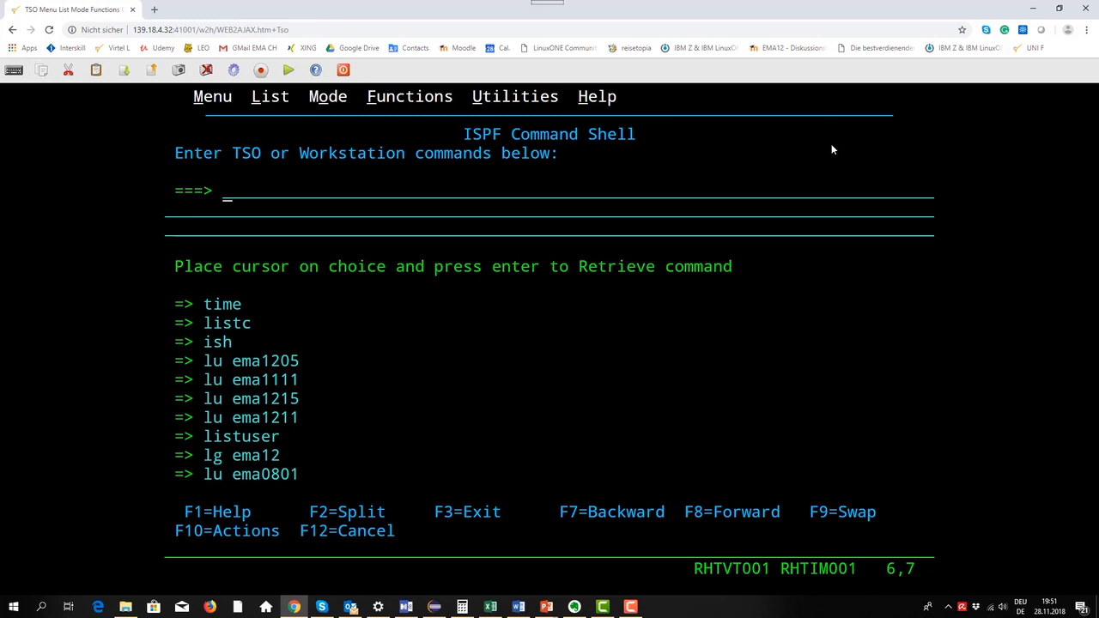
Step: Enter 'listuser' on the Command Shell command line
type("listuser")
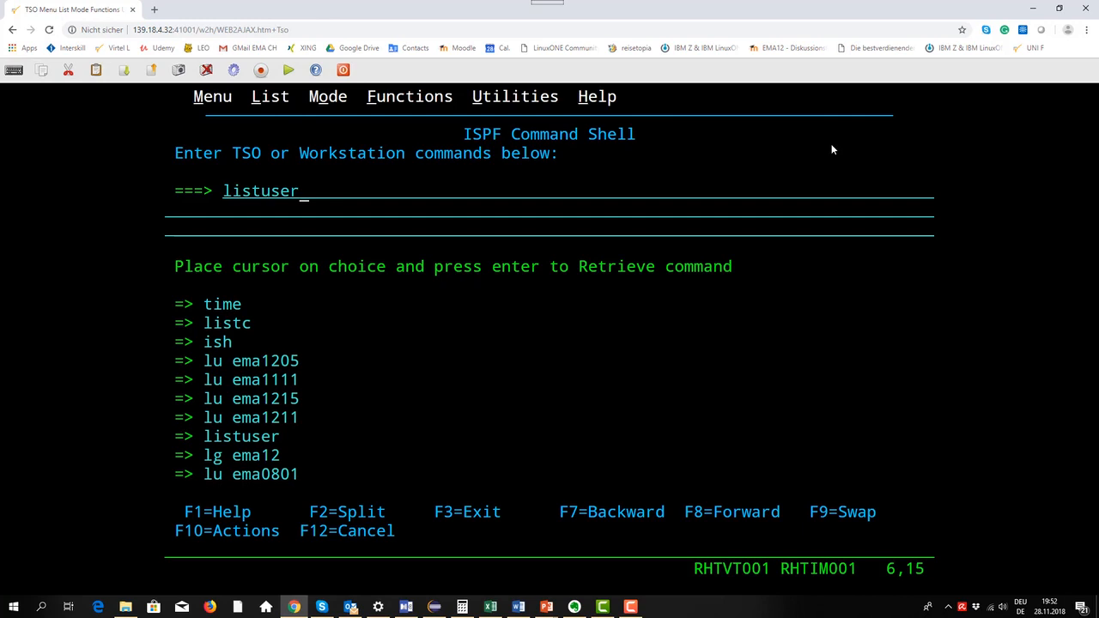
Step: Execute listuser to view the user's default group, owner and password dates
key("enter")
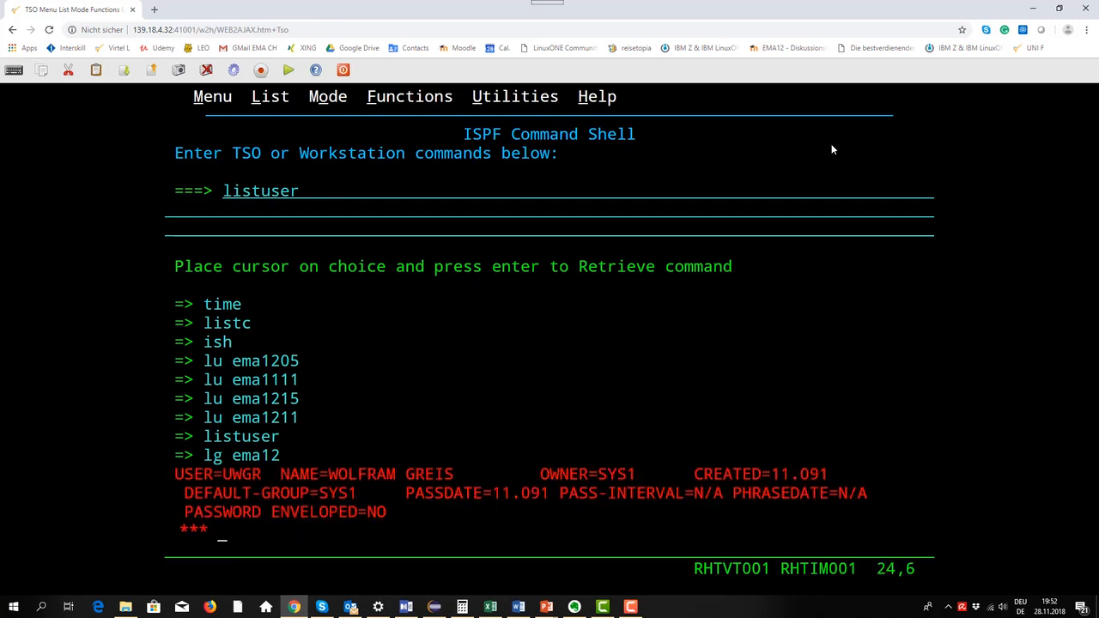
mouse_move(663, 117)
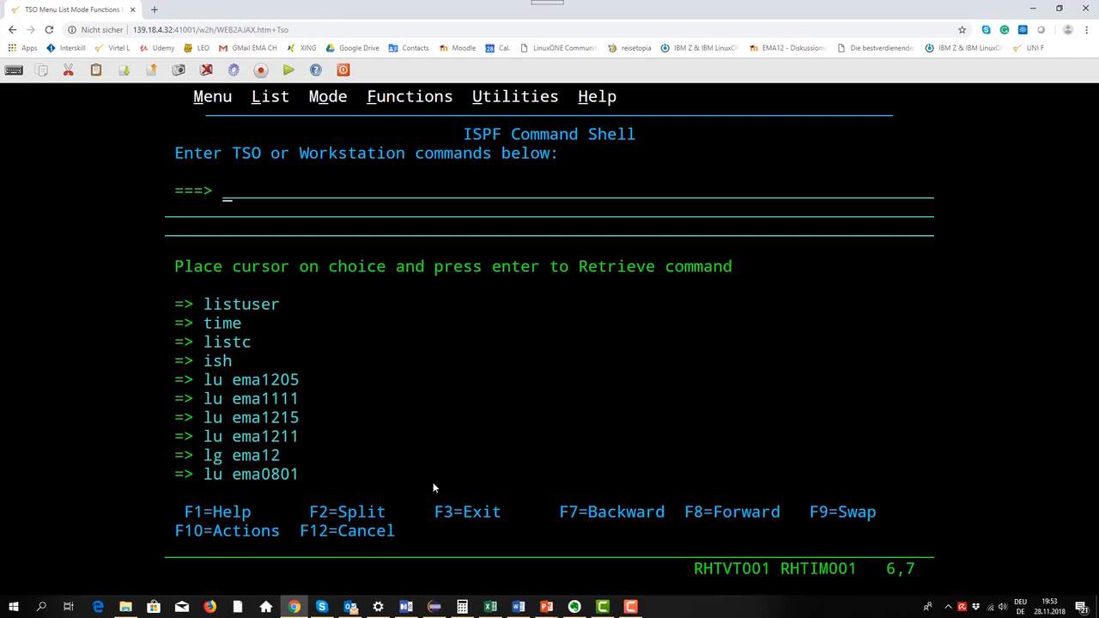
Step: Enter 'lu ema1205' to list user EMA1205's RACF profile
type("l")
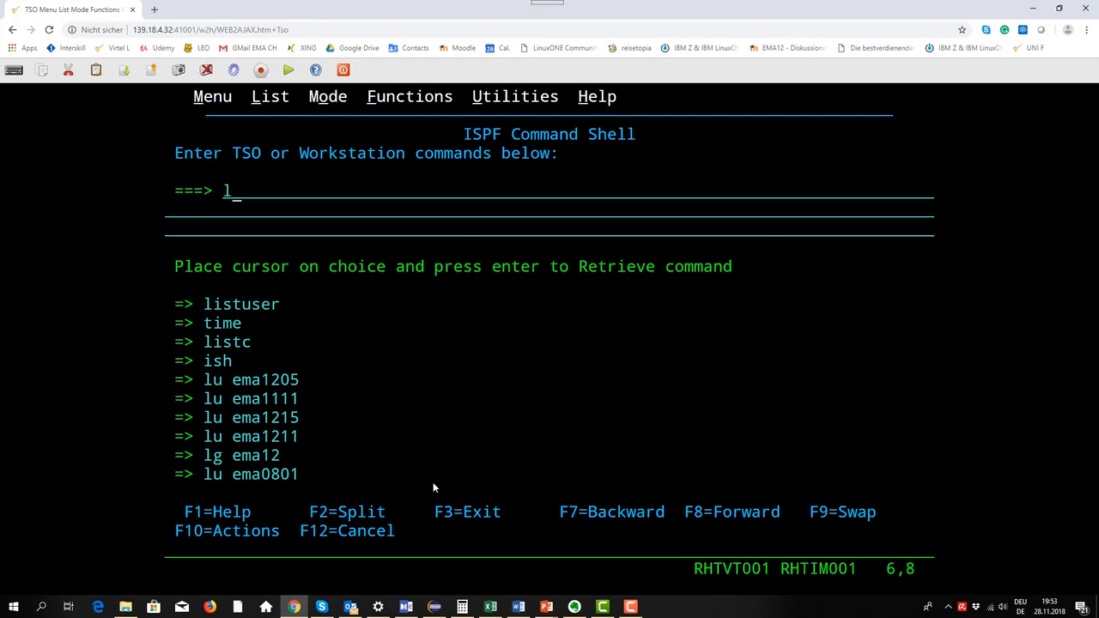
type("u")
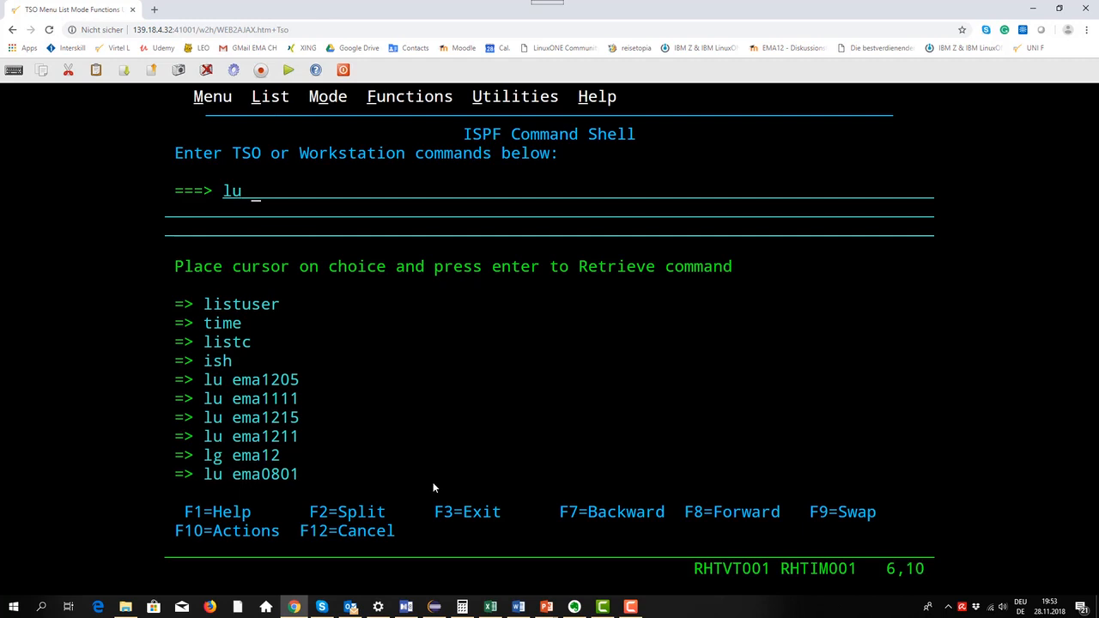
type("e")
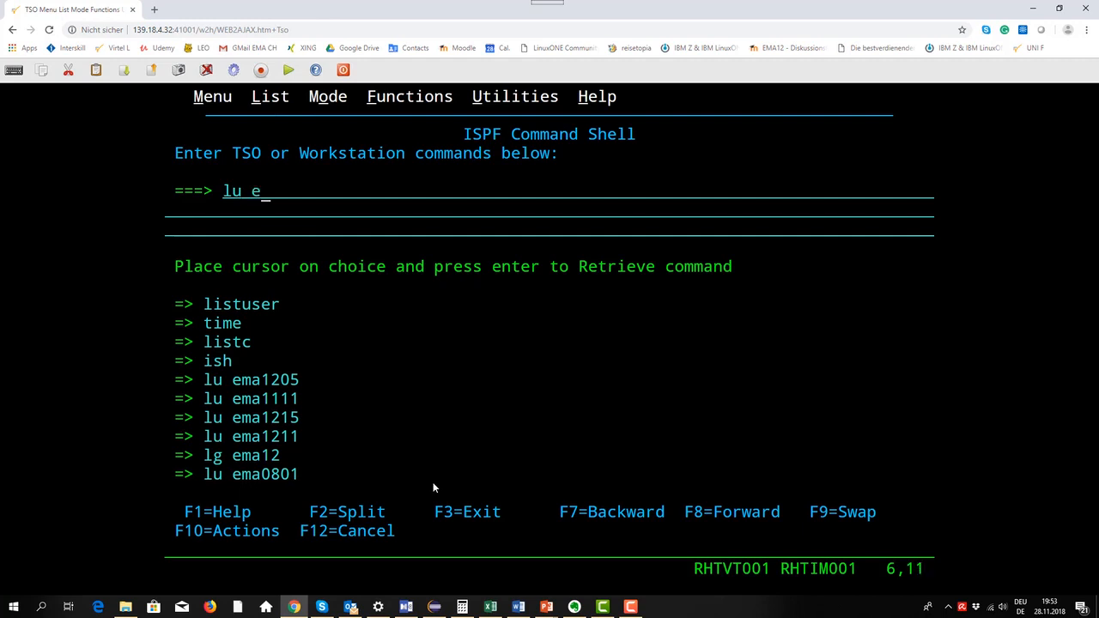
type("ma")
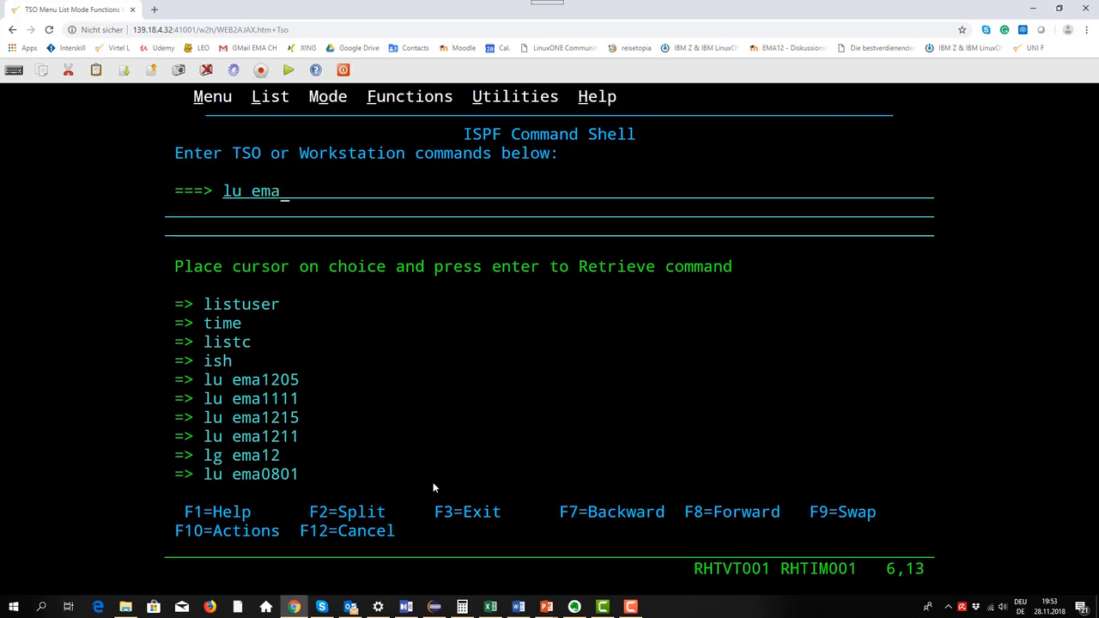
type("1205")
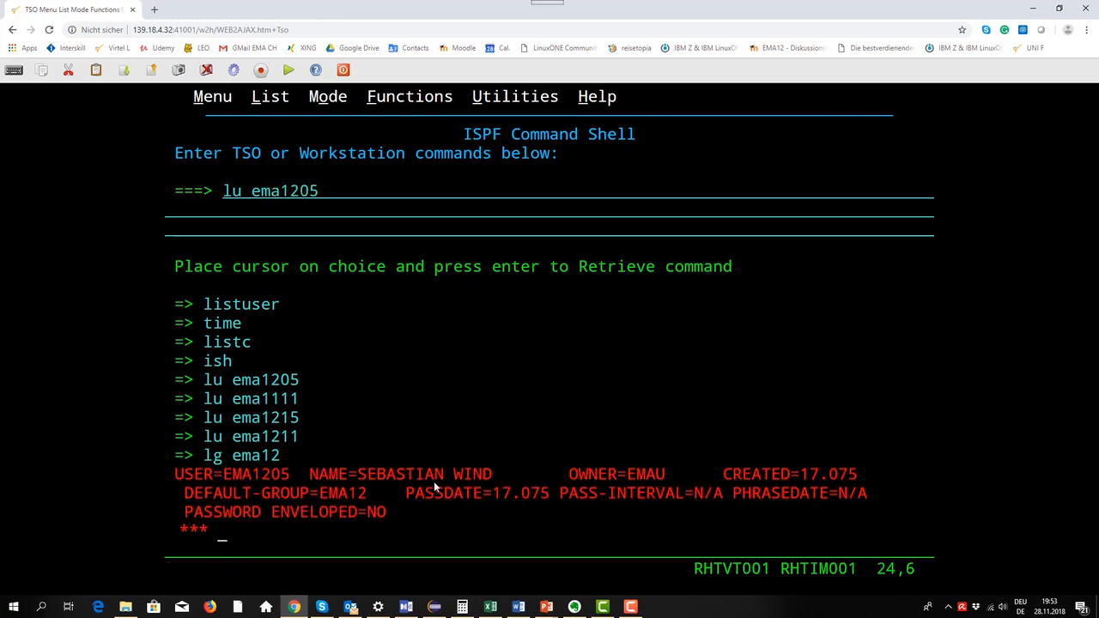
mouse_move(266, 486)
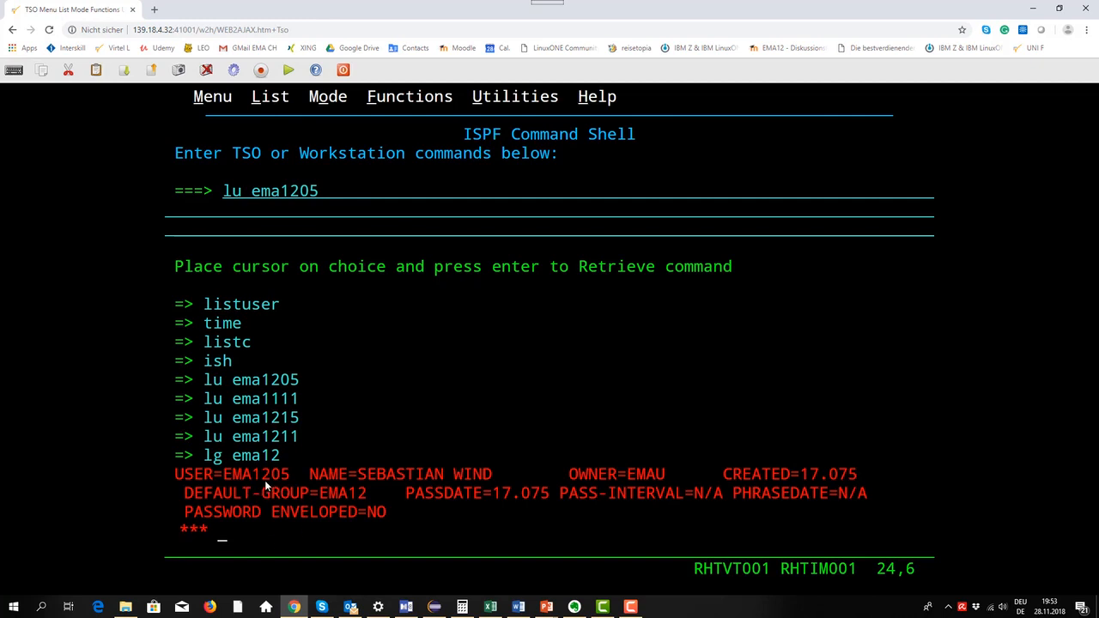
mouse_move(283, 485)
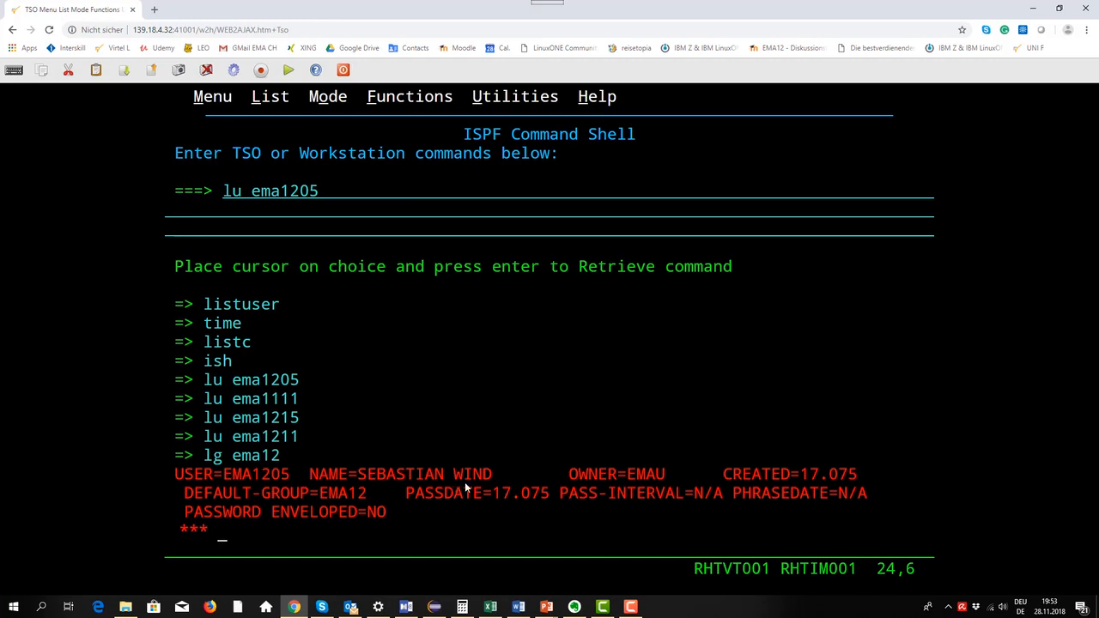
mouse_move(478, 487)
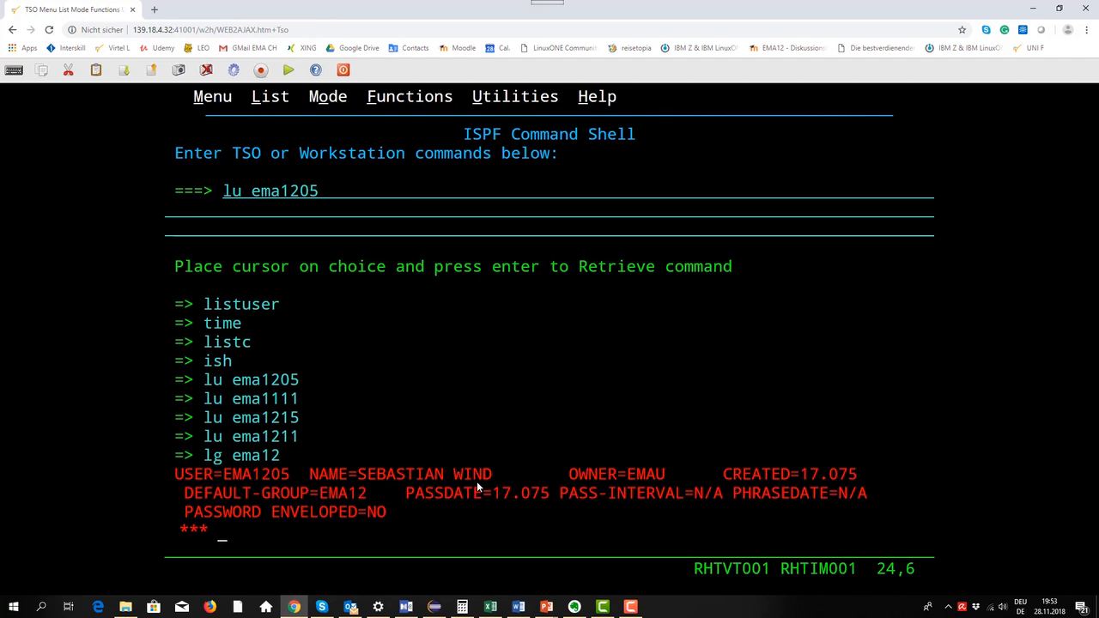
mouse_move(822, 491)
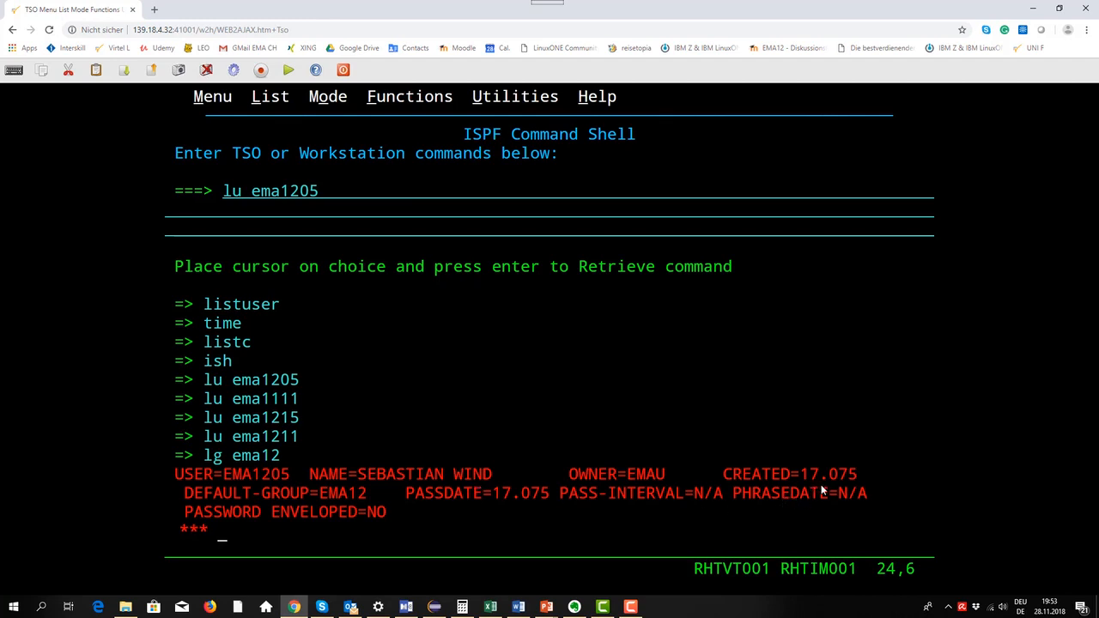
mouse_move(812, 488)
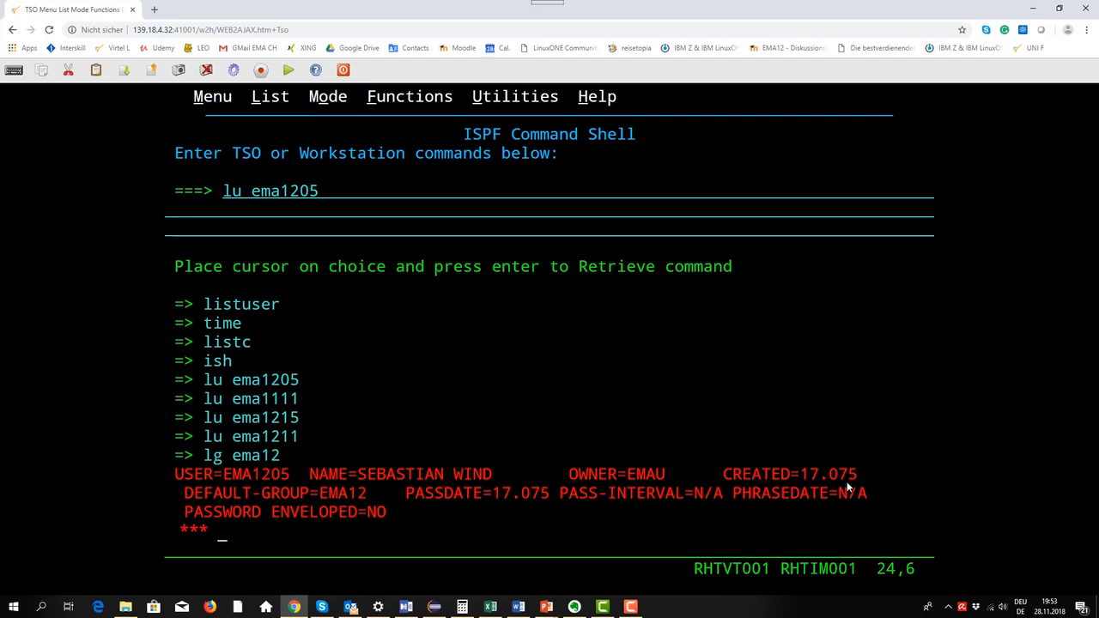
mouse_move(836, 487)
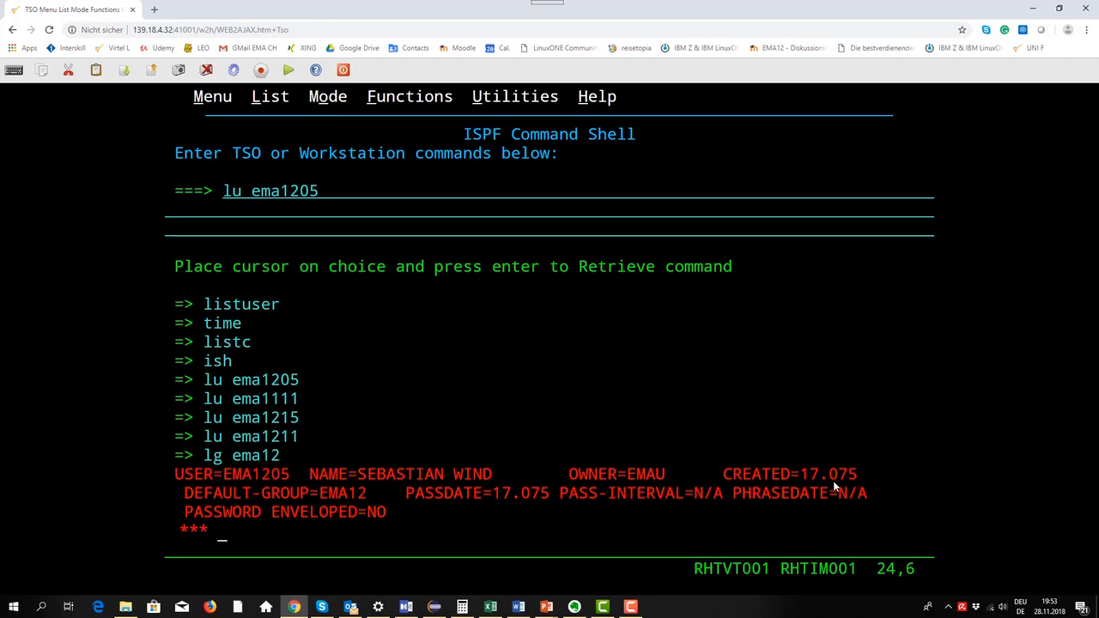
mouse_move(298, 508)
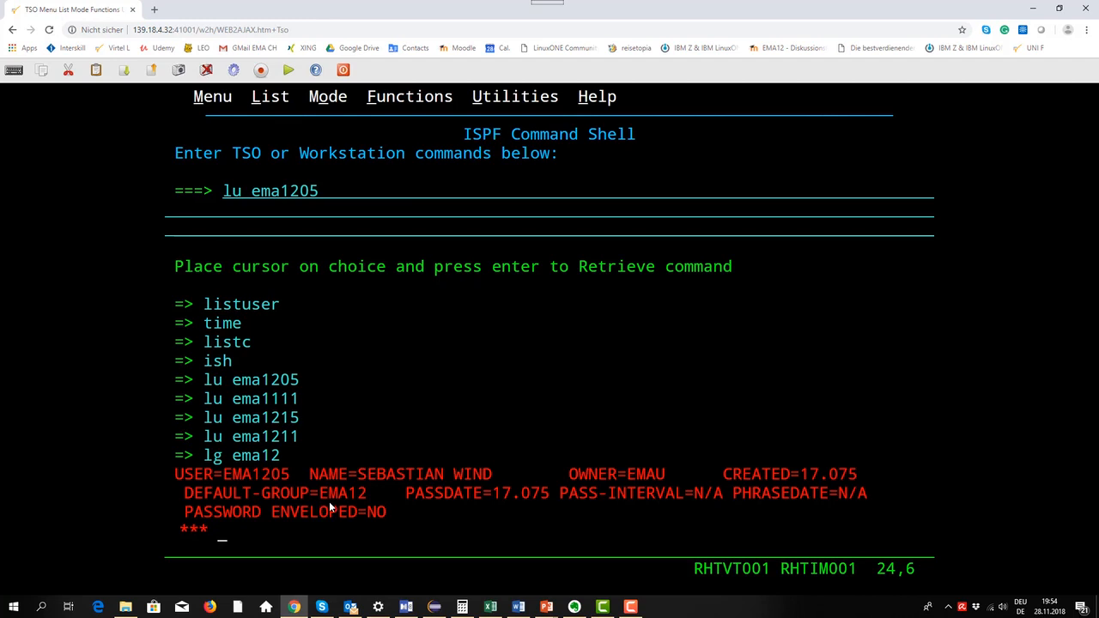
mouse_move(345, 506)
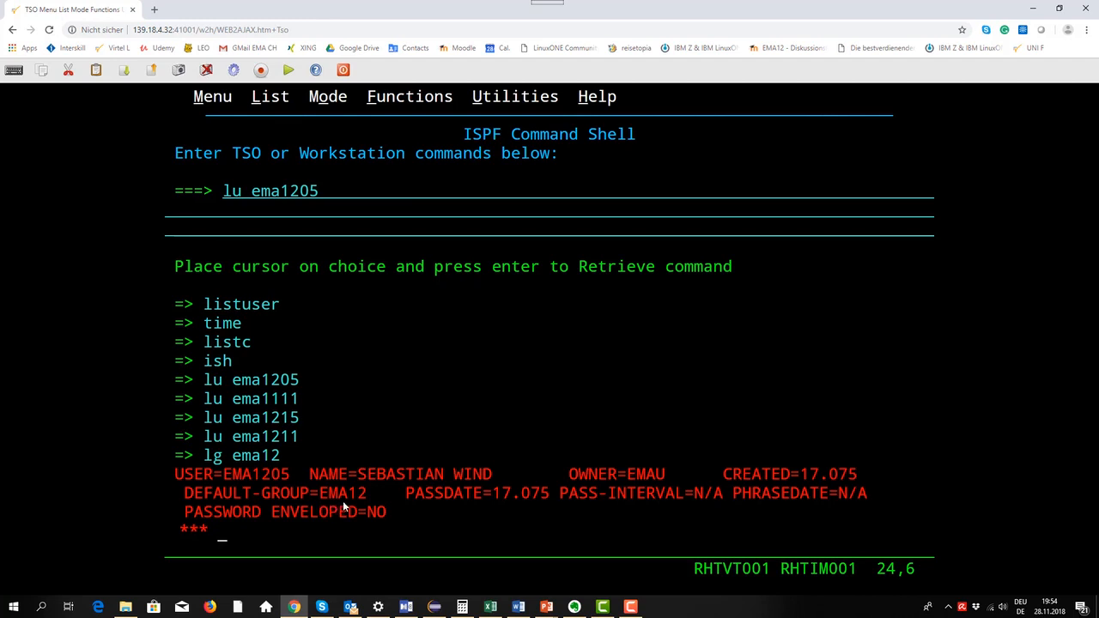
mouse_move(349, 507)
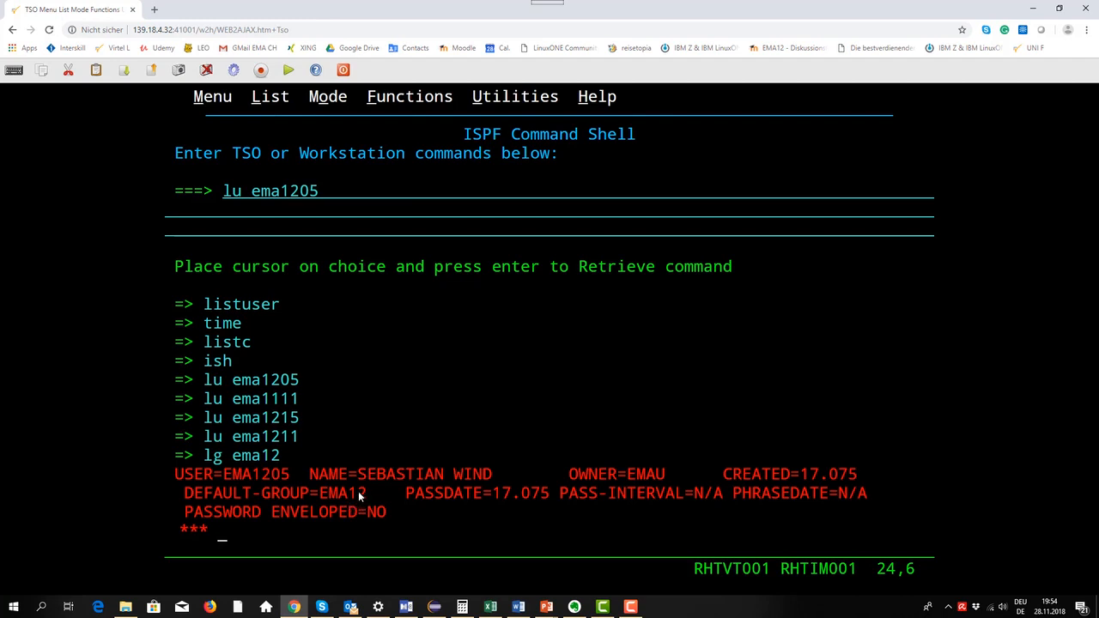
mouse_move(375, 492)
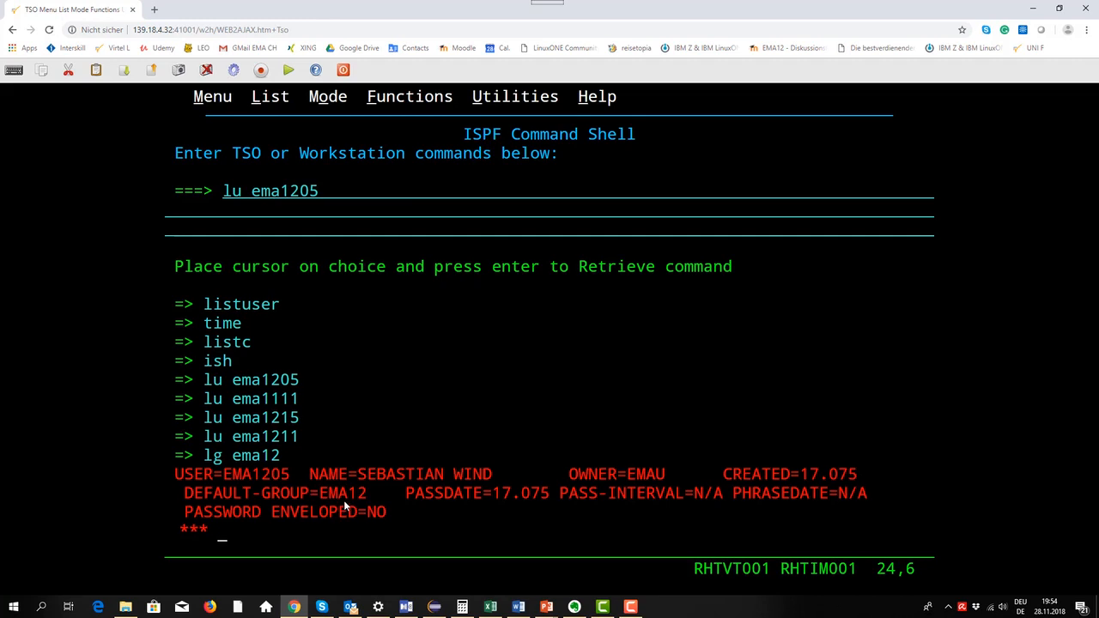
mouse_move(360, 507)
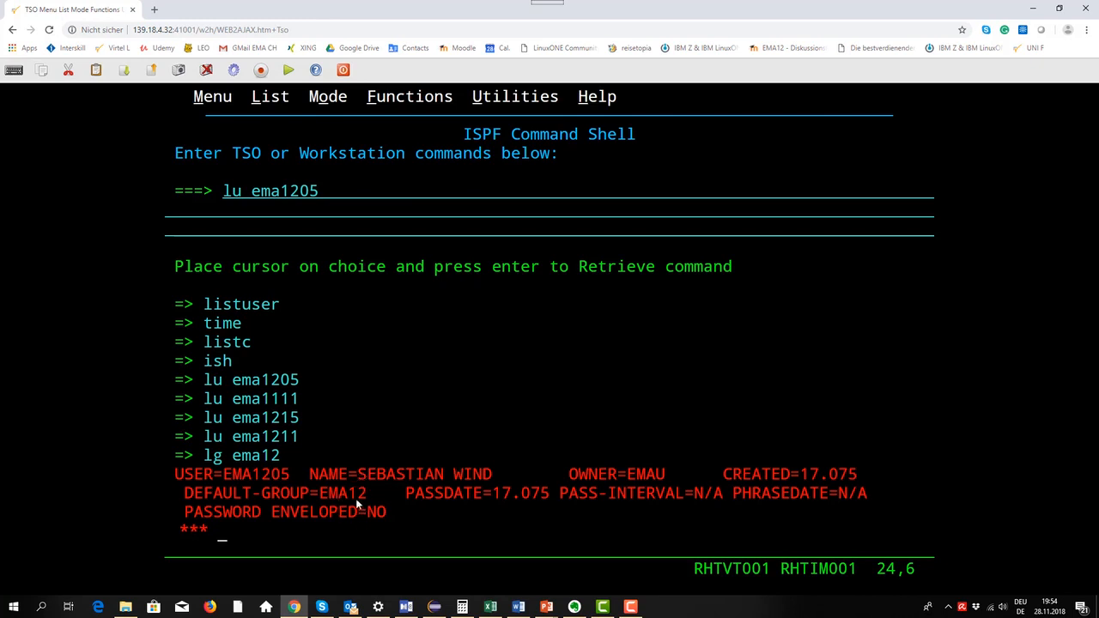
mouse_move(354, 504)
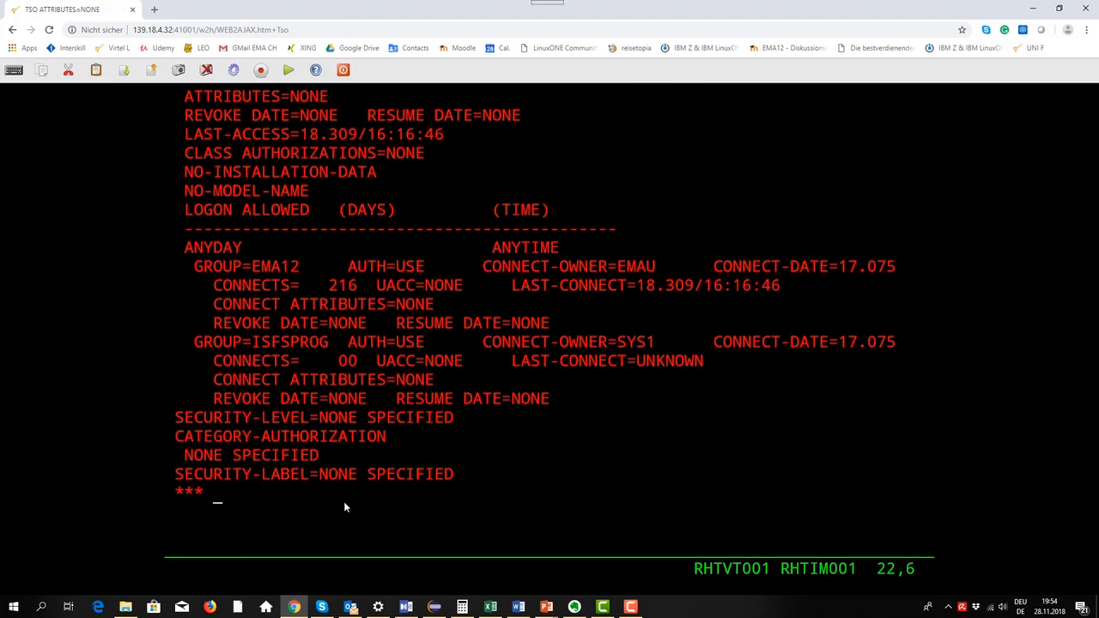
mouse_move(647, 498)
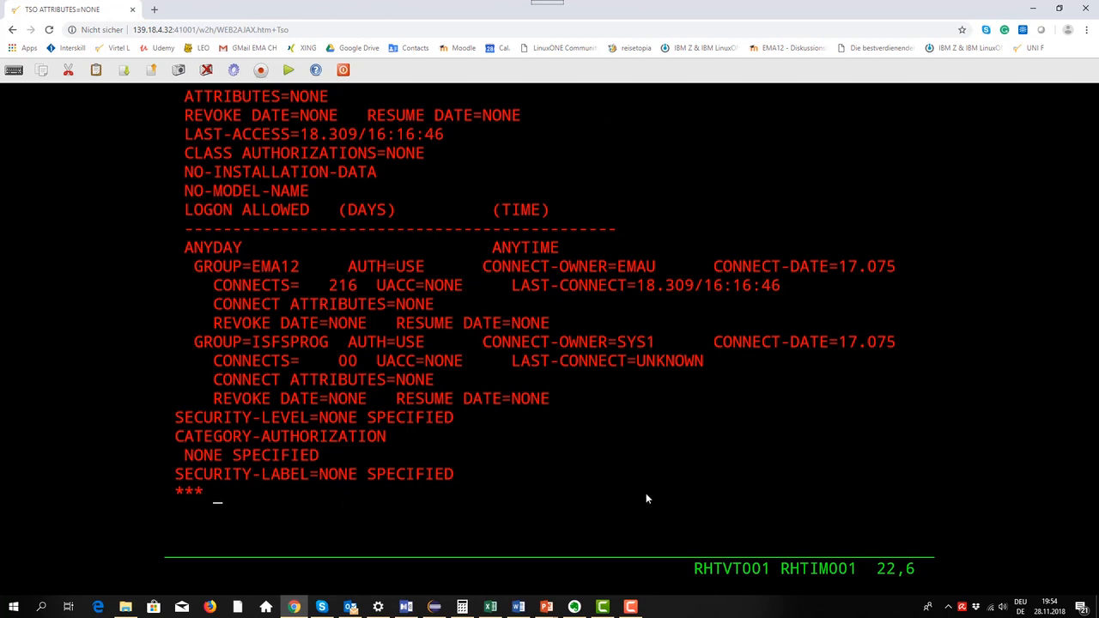
mouse_move(661, 463)
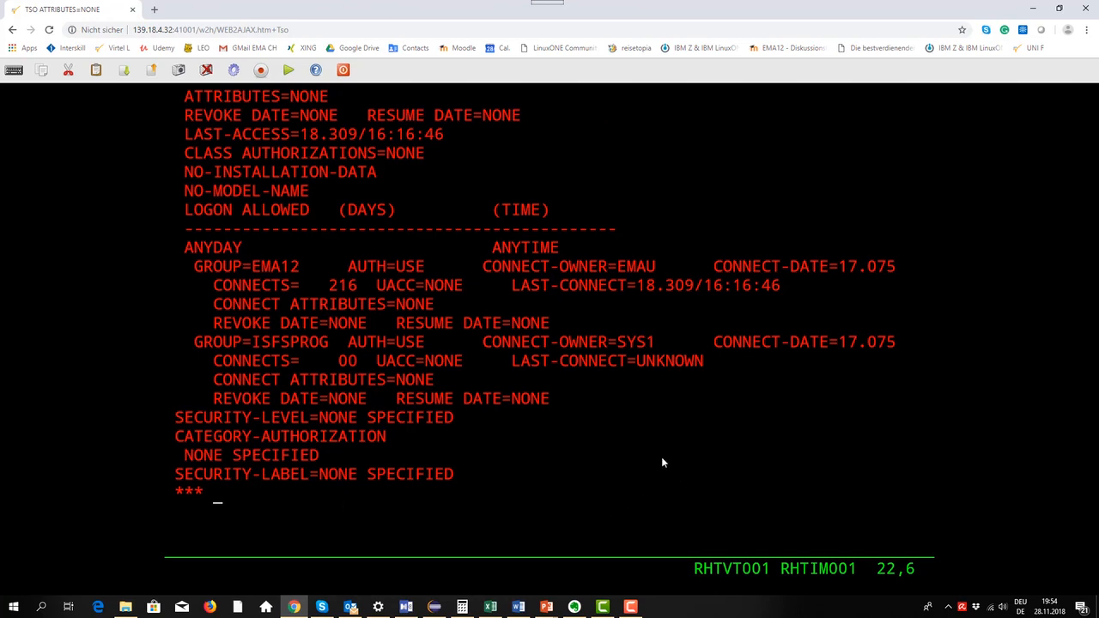
mouse_move(651, 461)
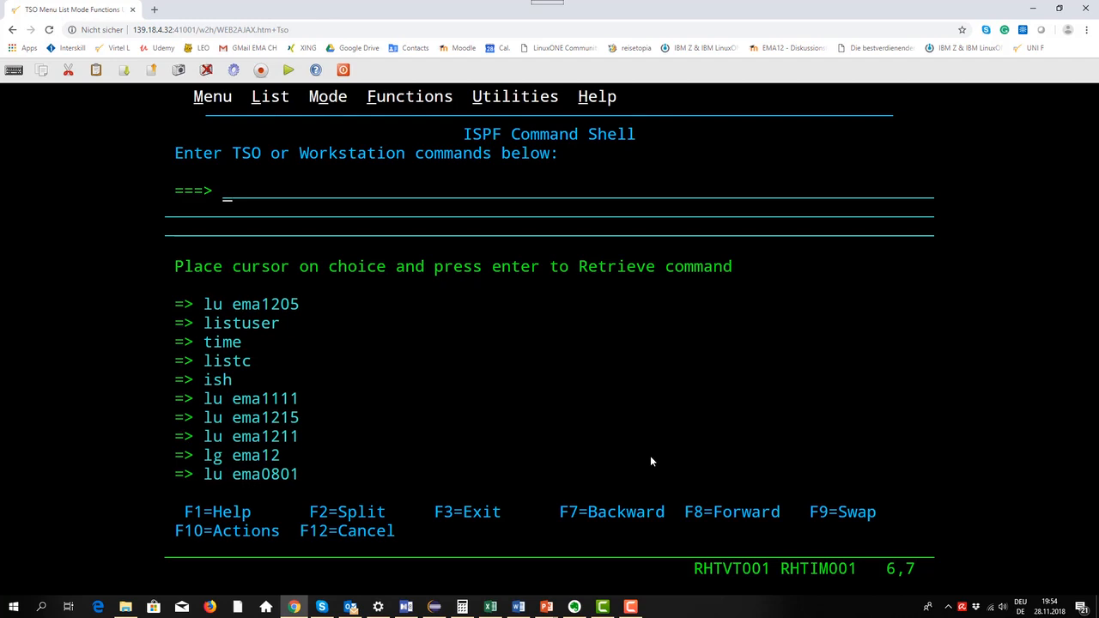
Step: Enter 'lg ema12' to display group EMA12's RACF profile
type("lg")
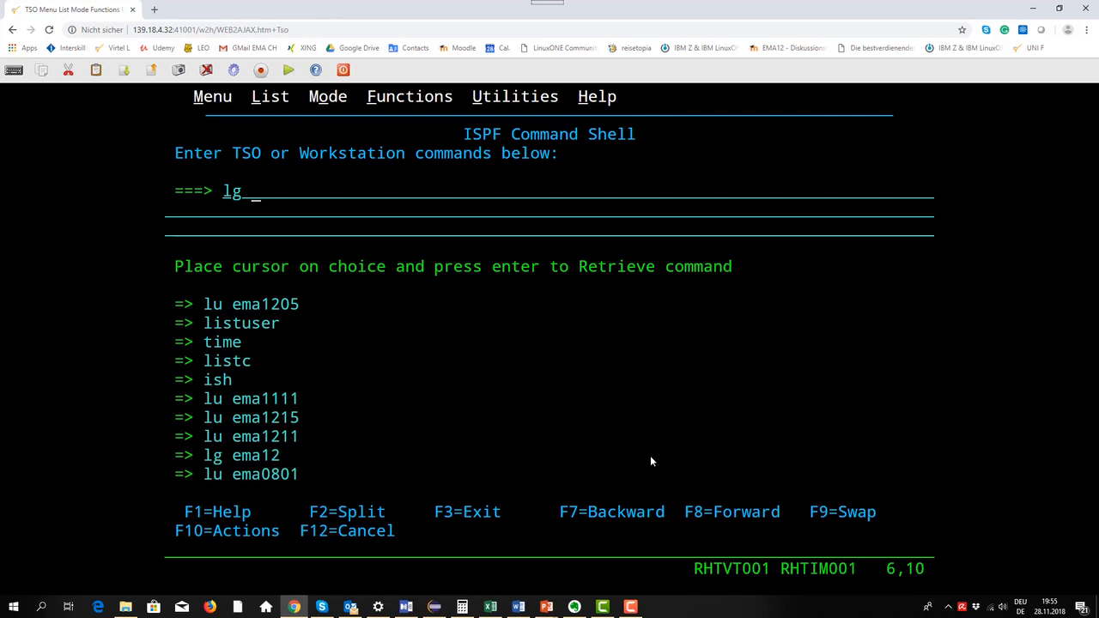
type("em")
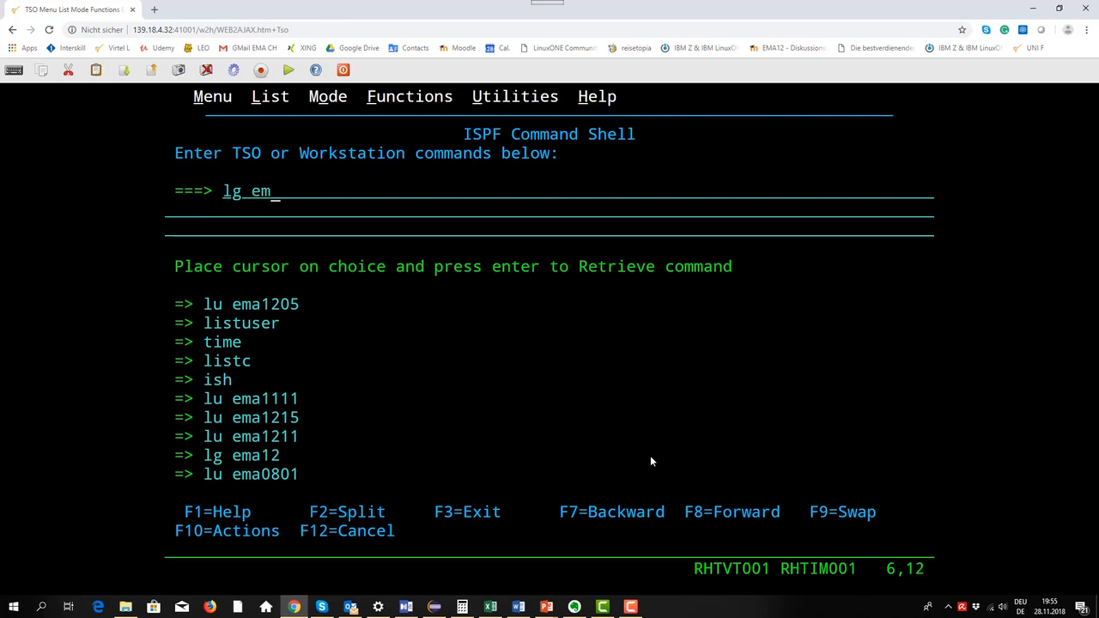
type("a12")
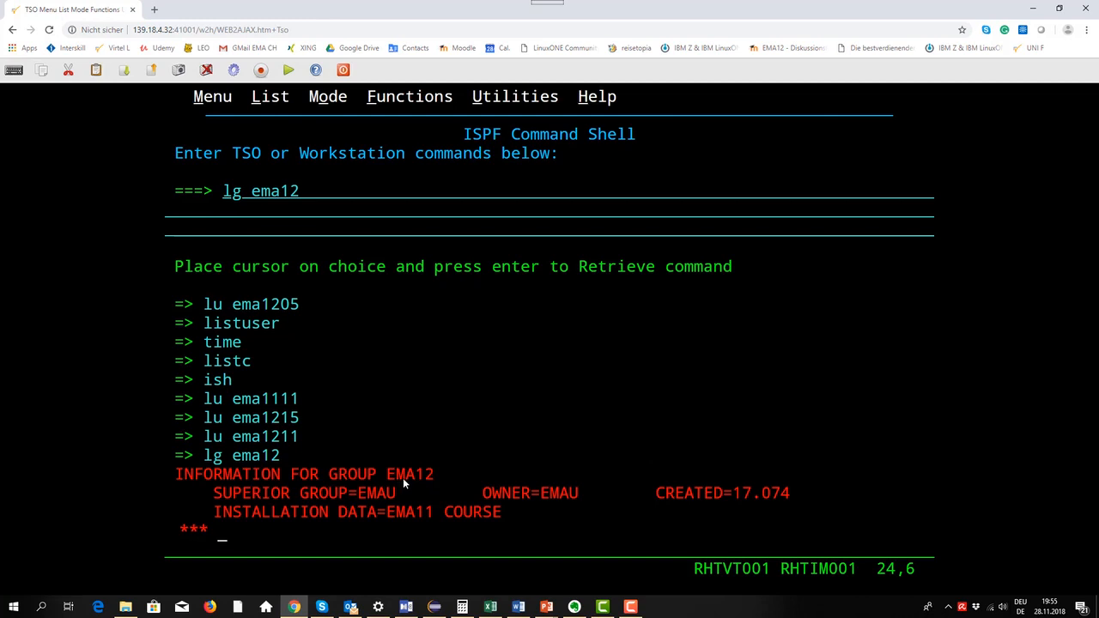
mouse_move(326, 506)
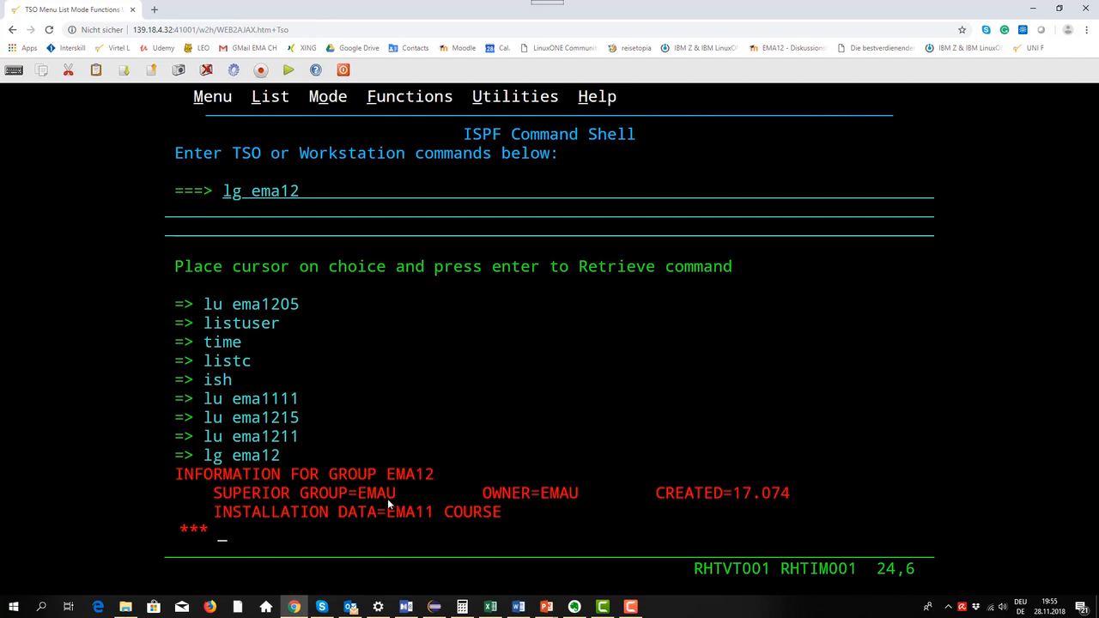
mouse_move(405, 504)
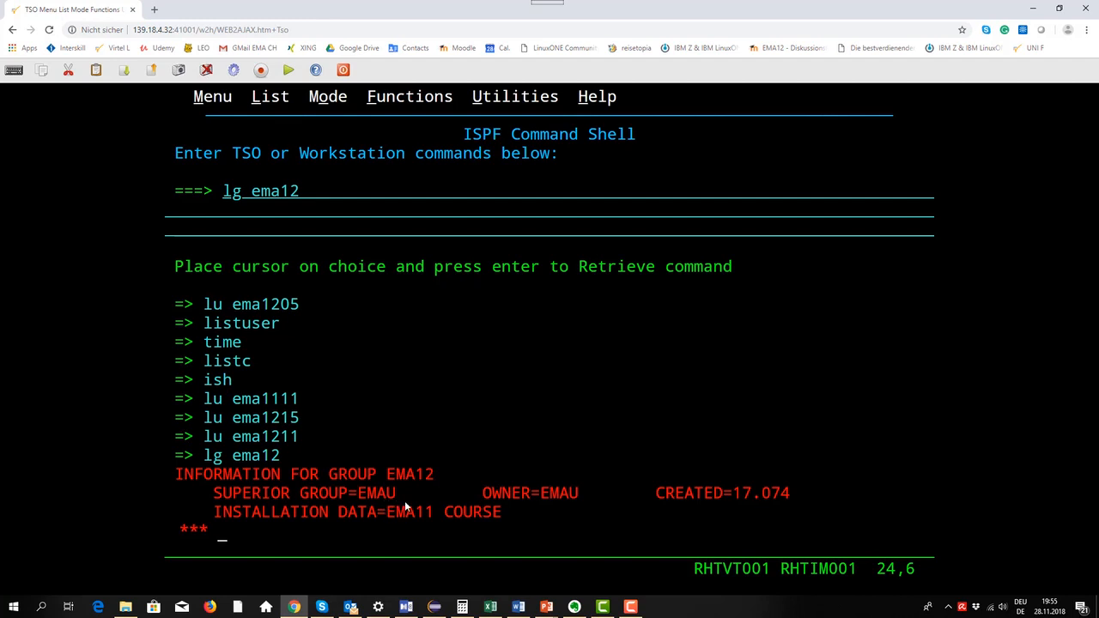
mouse_move(565, 506)
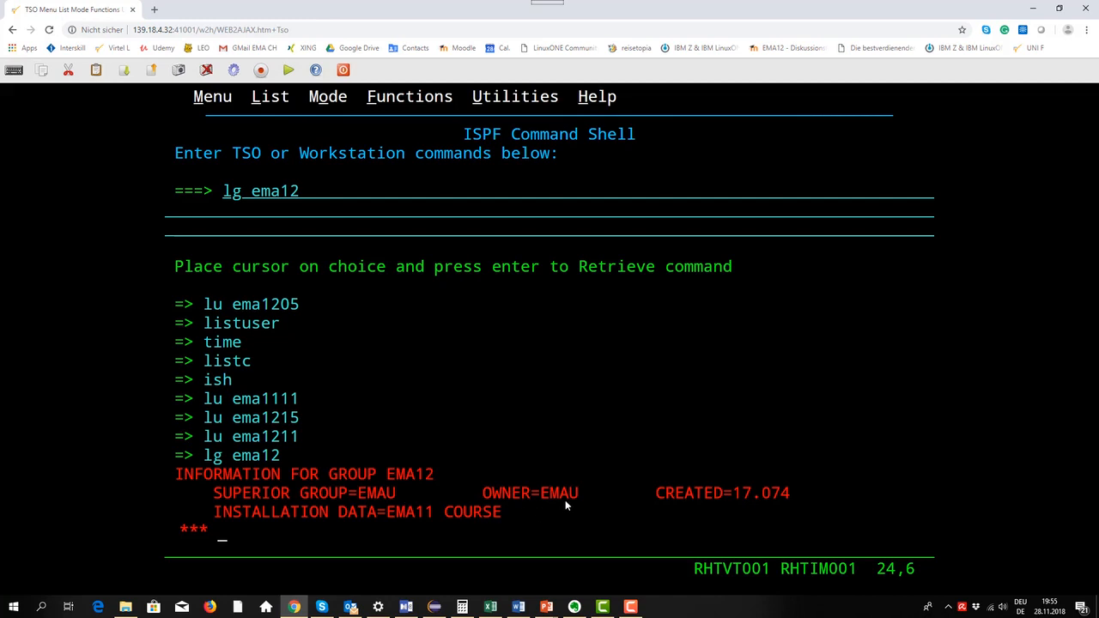
Step: Show EMA12's connected users, then return to the ISPF Primary Option Menu
key("Enter")
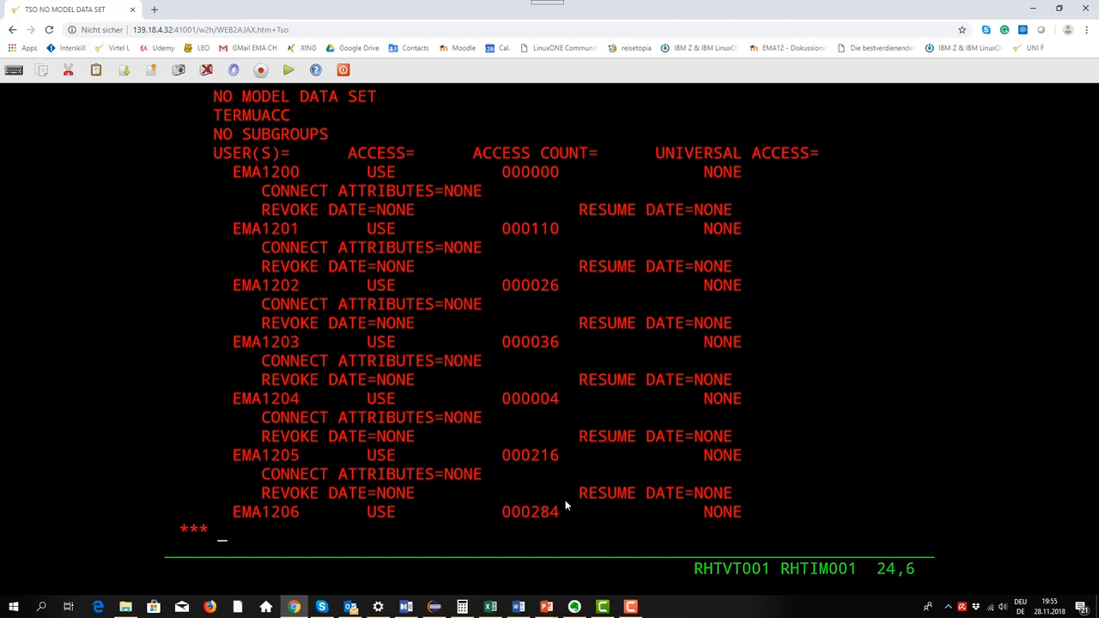
mouse_move(488, 322)
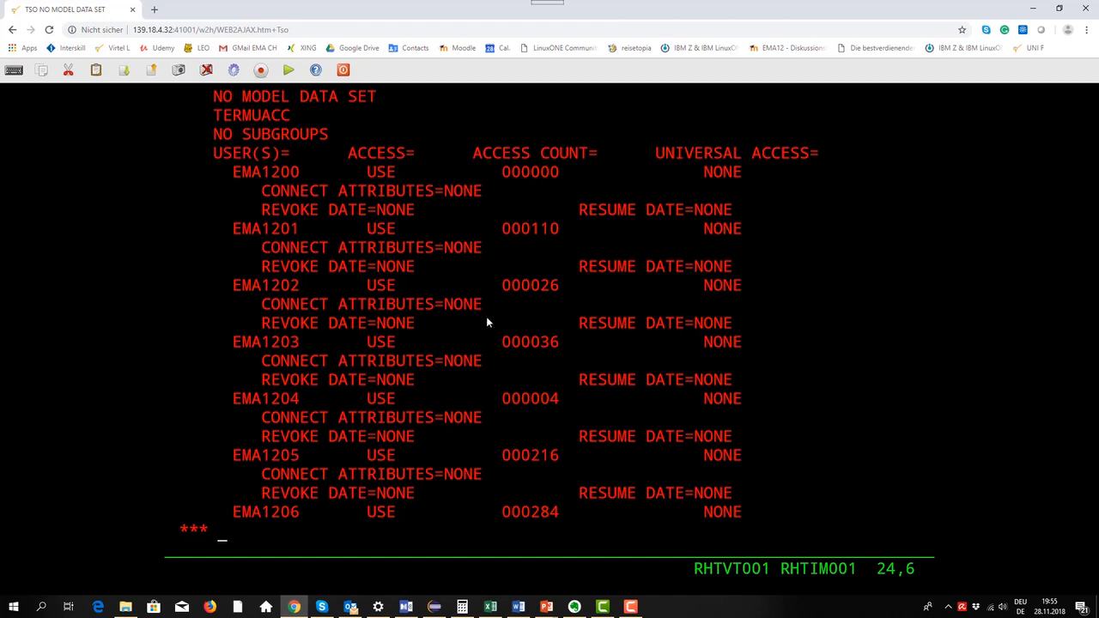
mouse_move(292, 470)
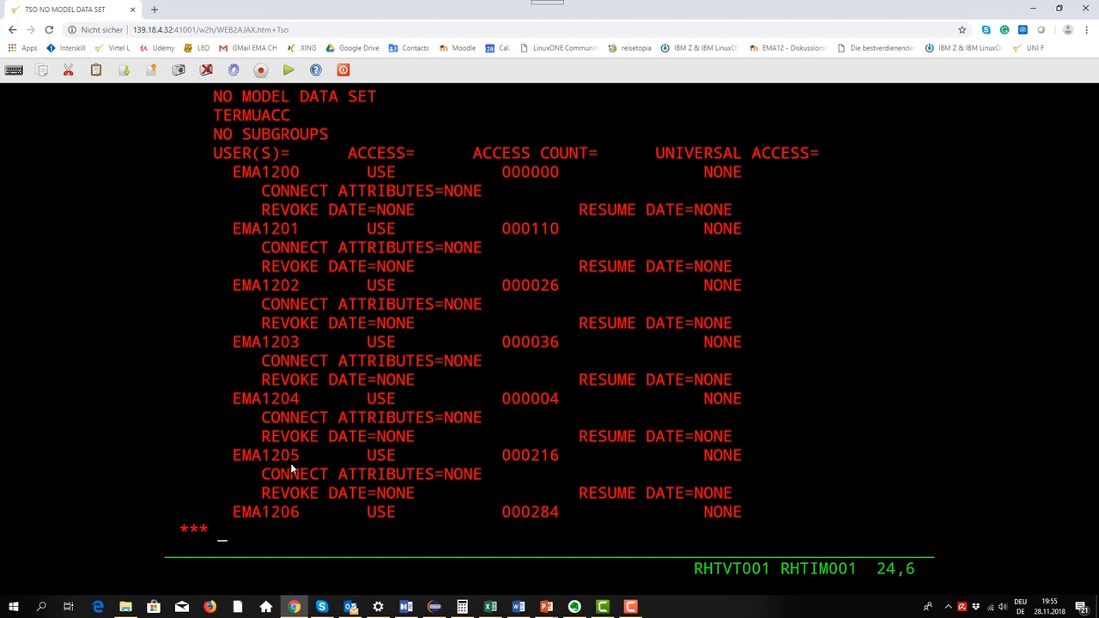
mouse_move(301, 473)
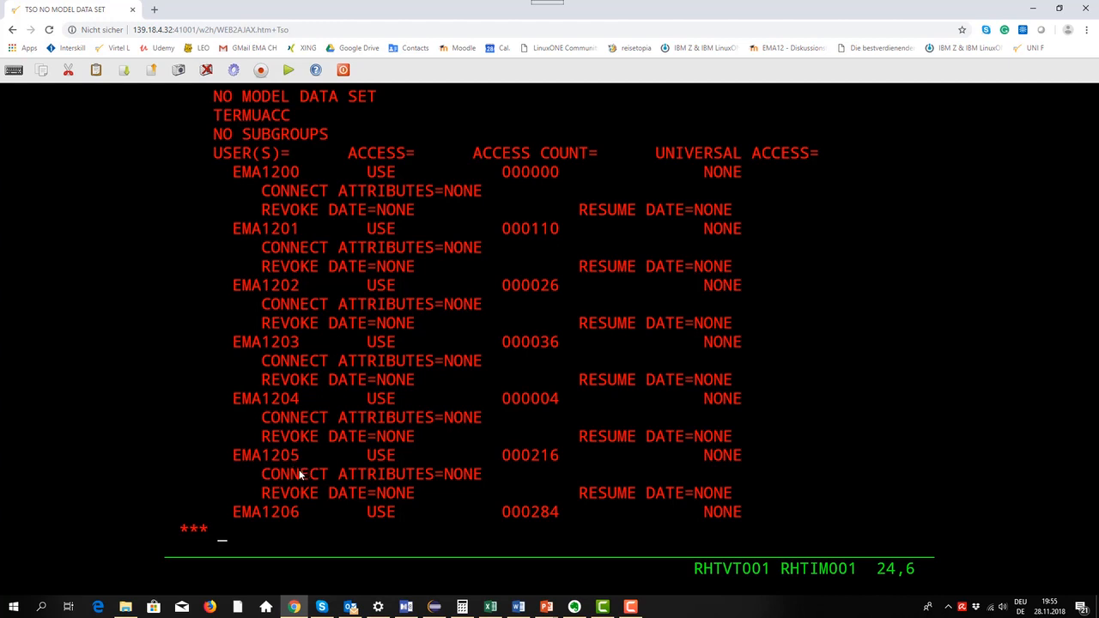
mouse_move(421, 479)
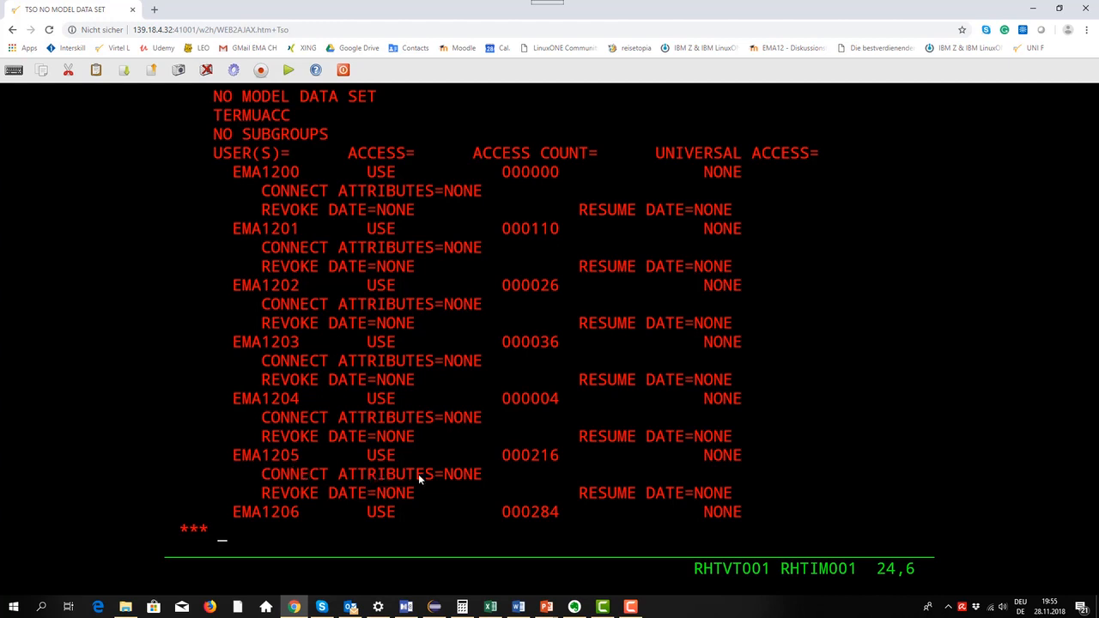
mouse_move(295, 474)
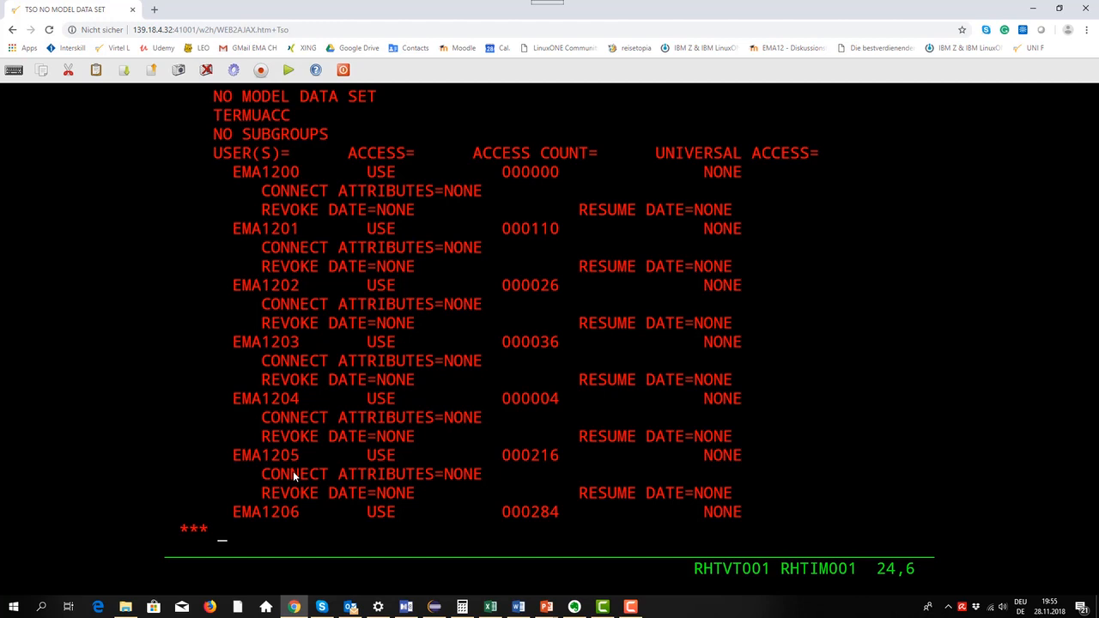
key("Enter")
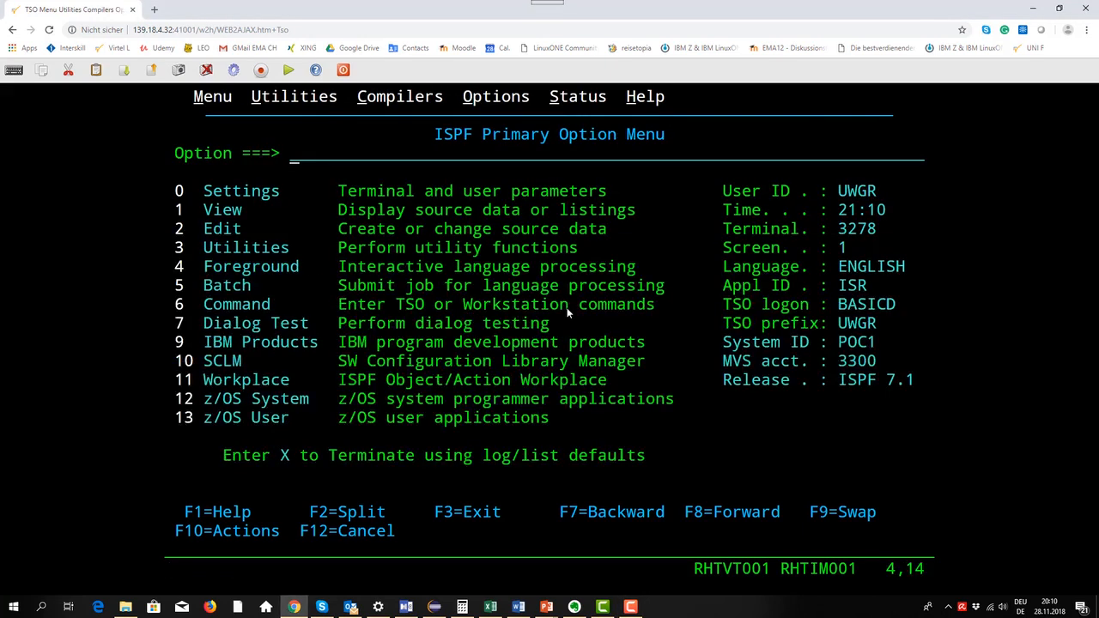
Step: List GREIS data sets via option 3.4 and edit GREIS.USERS.CNTL
type("3.")
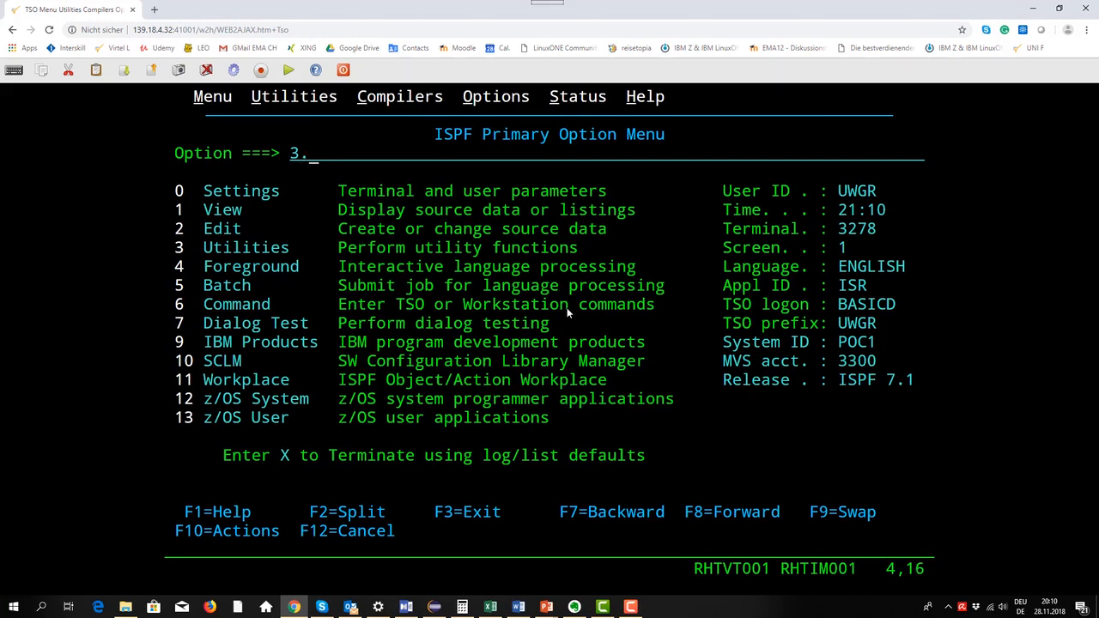
type("4")
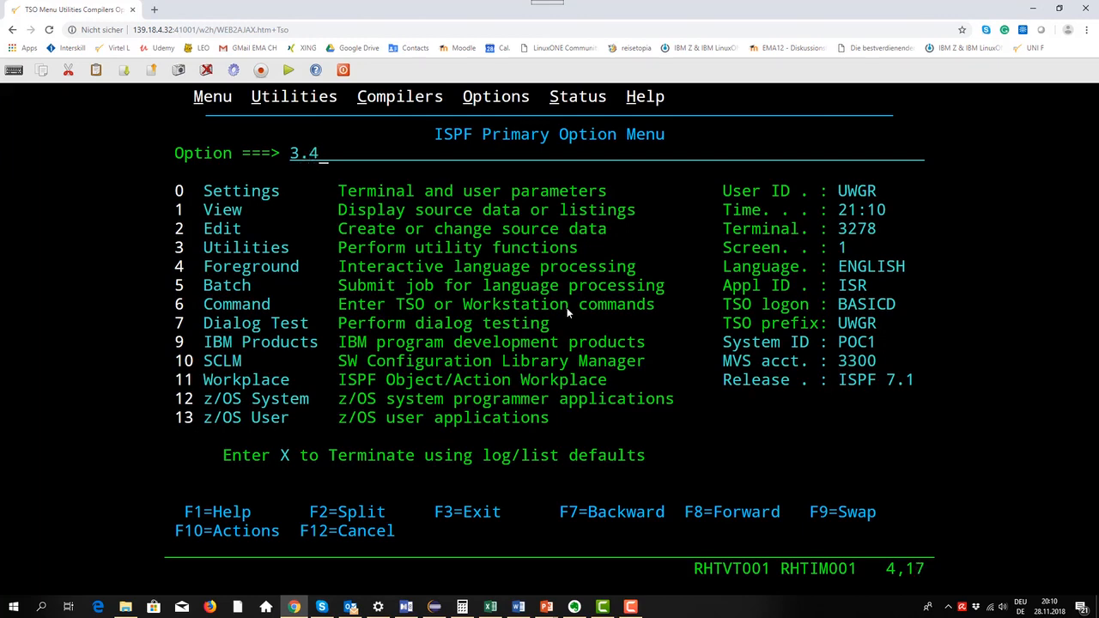
key("Enter")
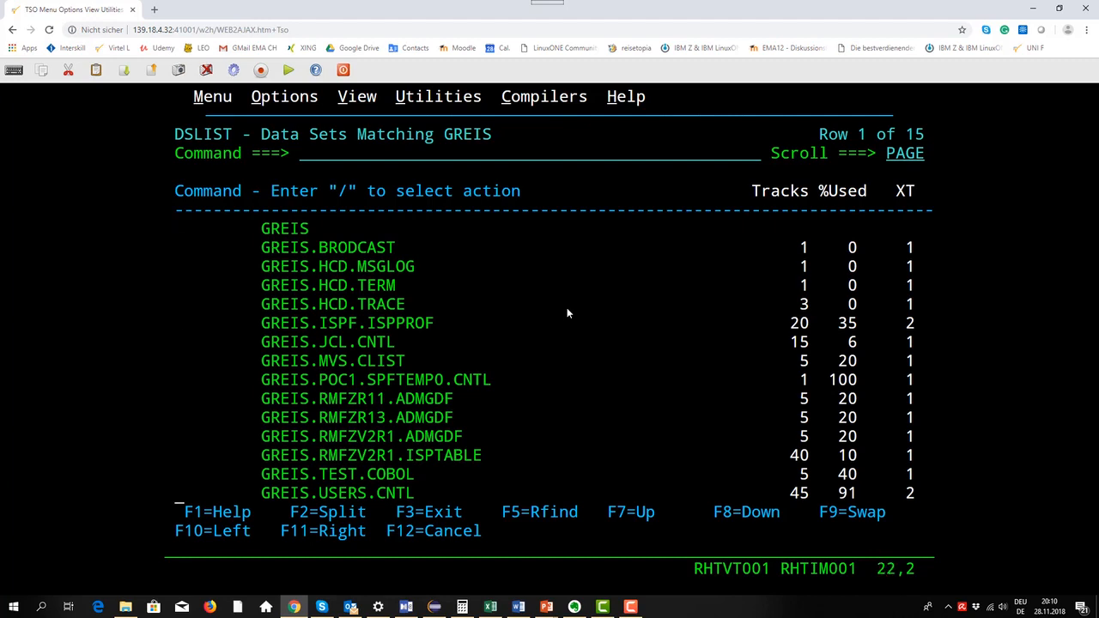
type("e")
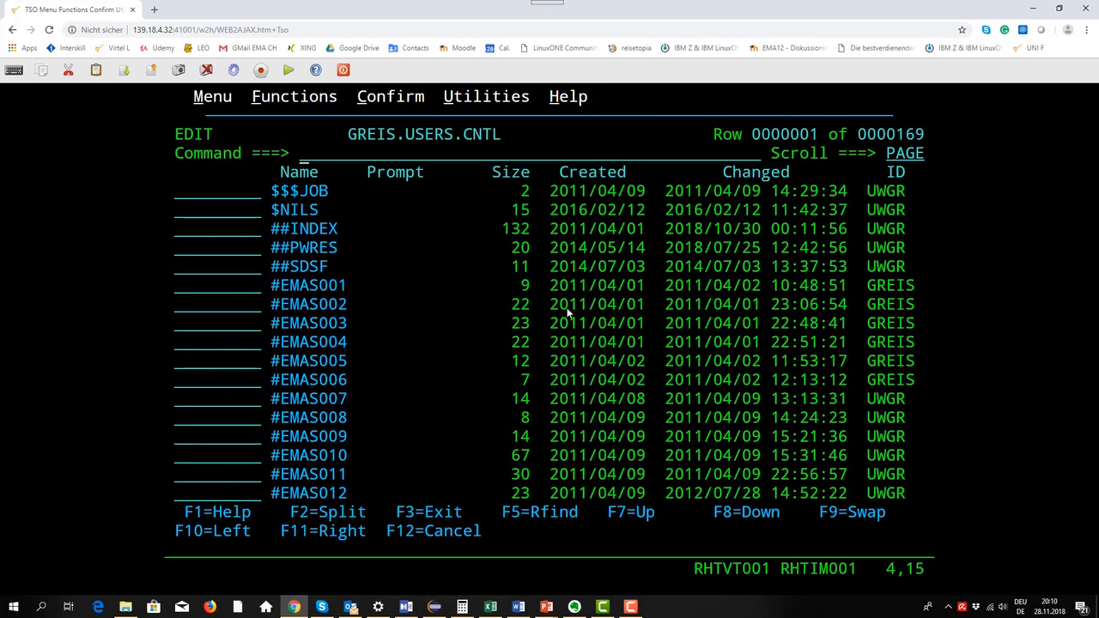
Step: Locate member #EMAS106 in the GREIS.USERS.CNTL member list
type("l")
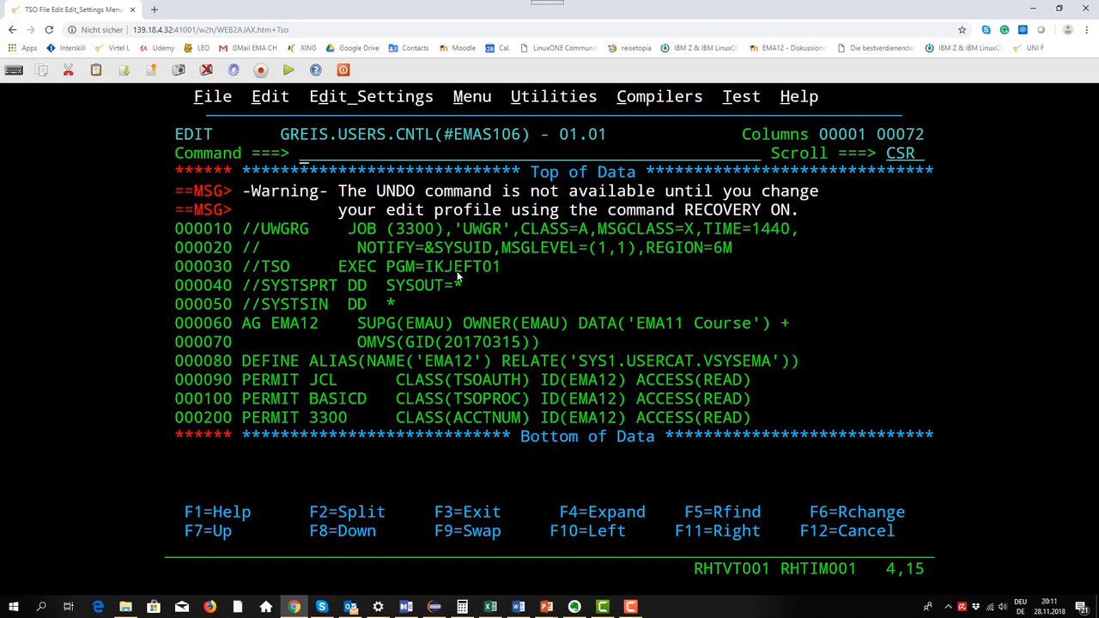
mouse_move(303, 318)
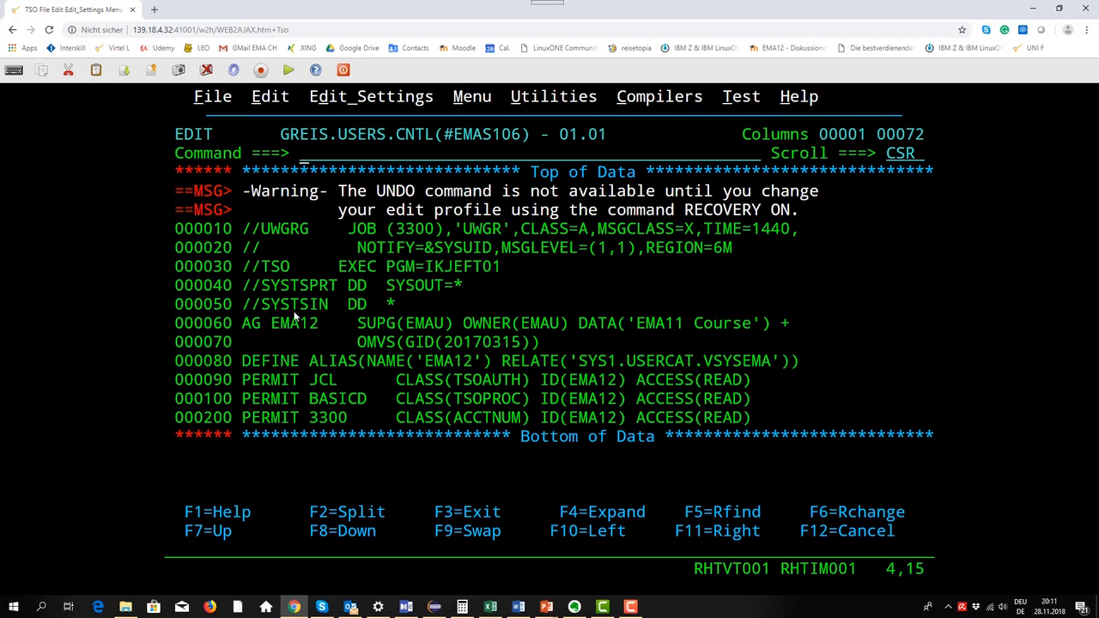
mouse_move(318, 314)
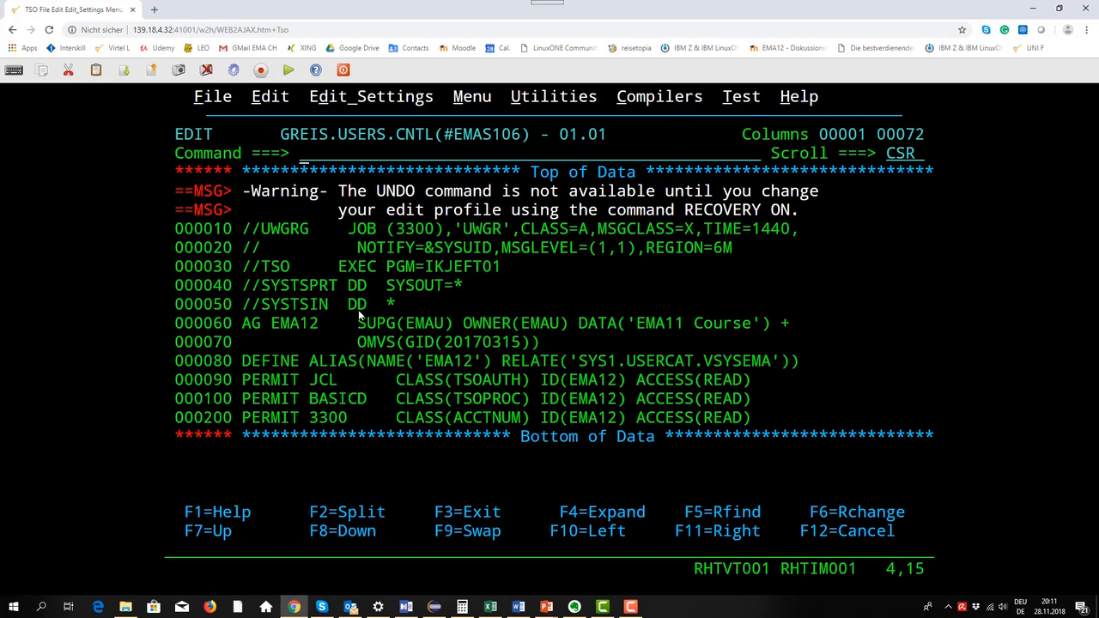
mouse_move(251, 336)
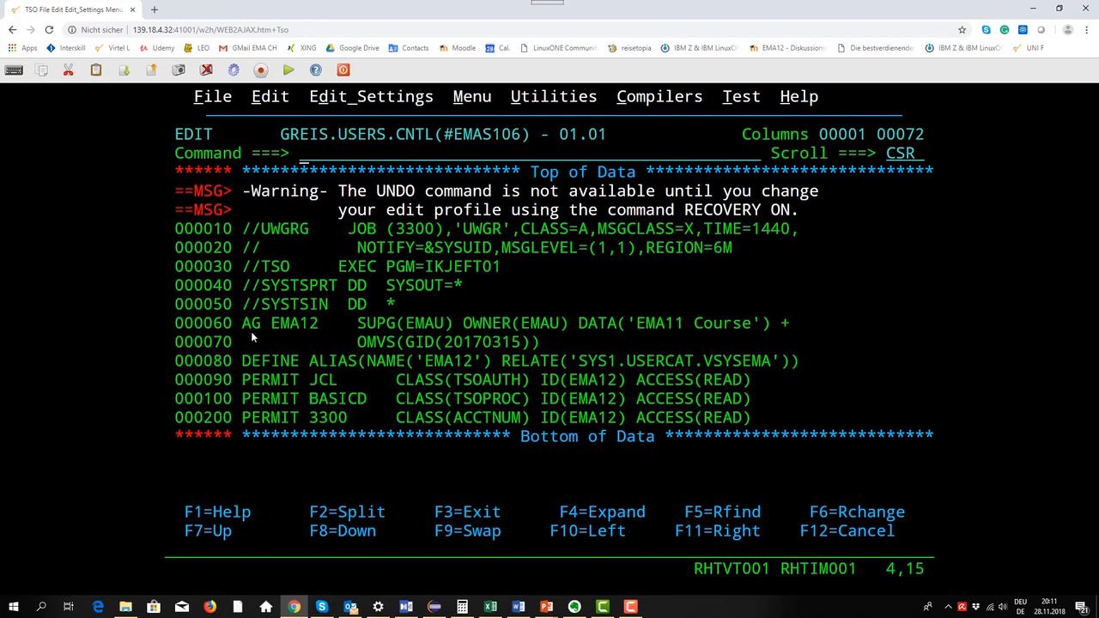
mouse_move(249, 337)
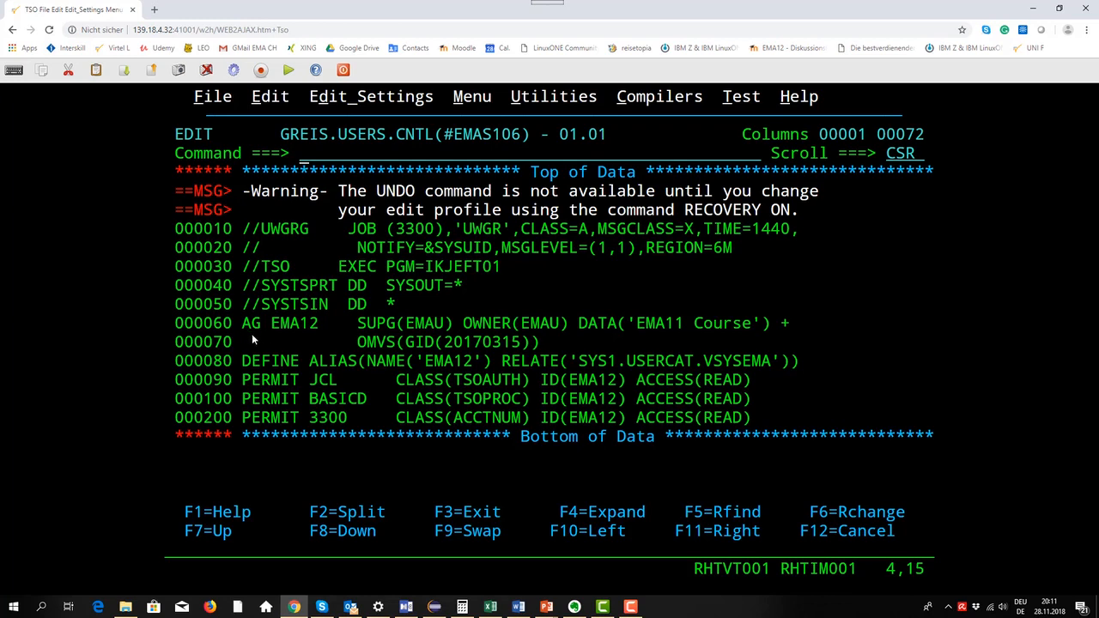
mouse_move(303, 336)
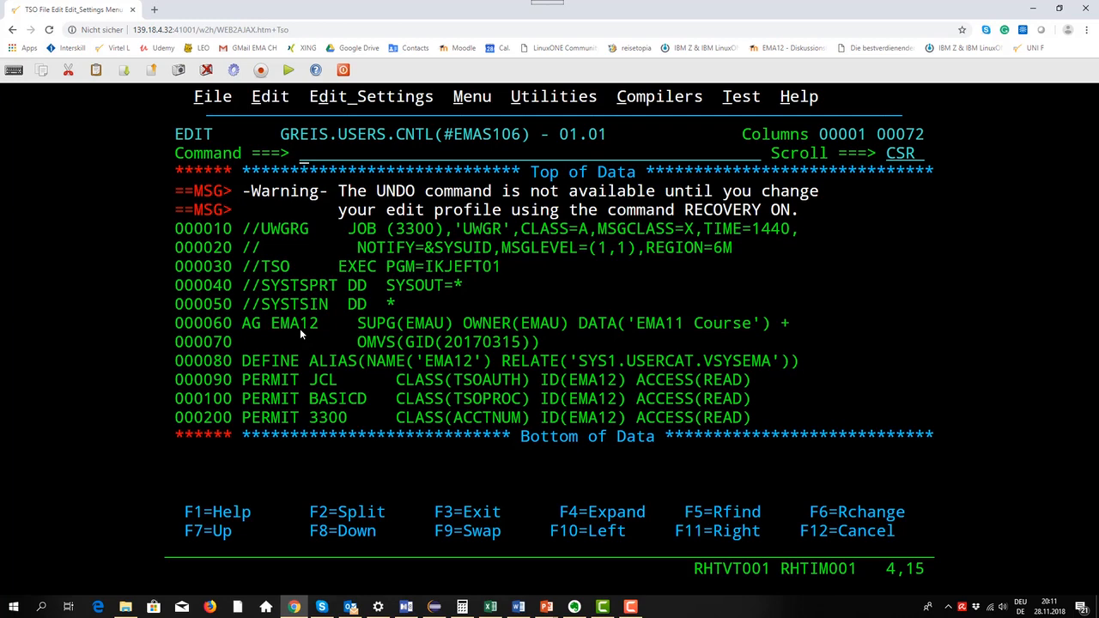
mouse_move(378, 340)
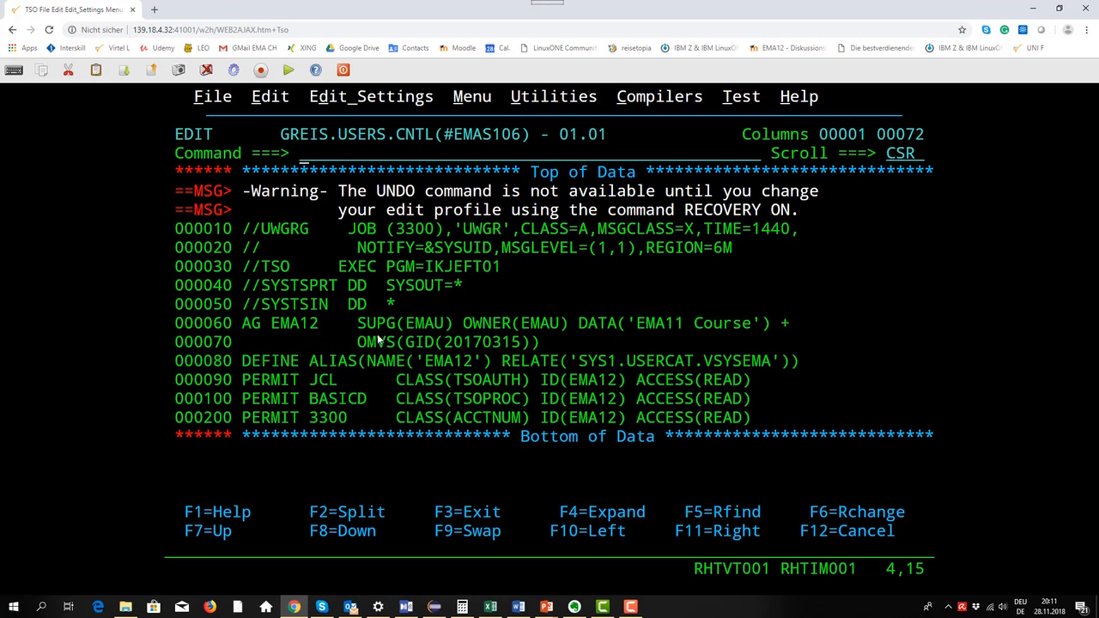
mouse_move(429, 335)
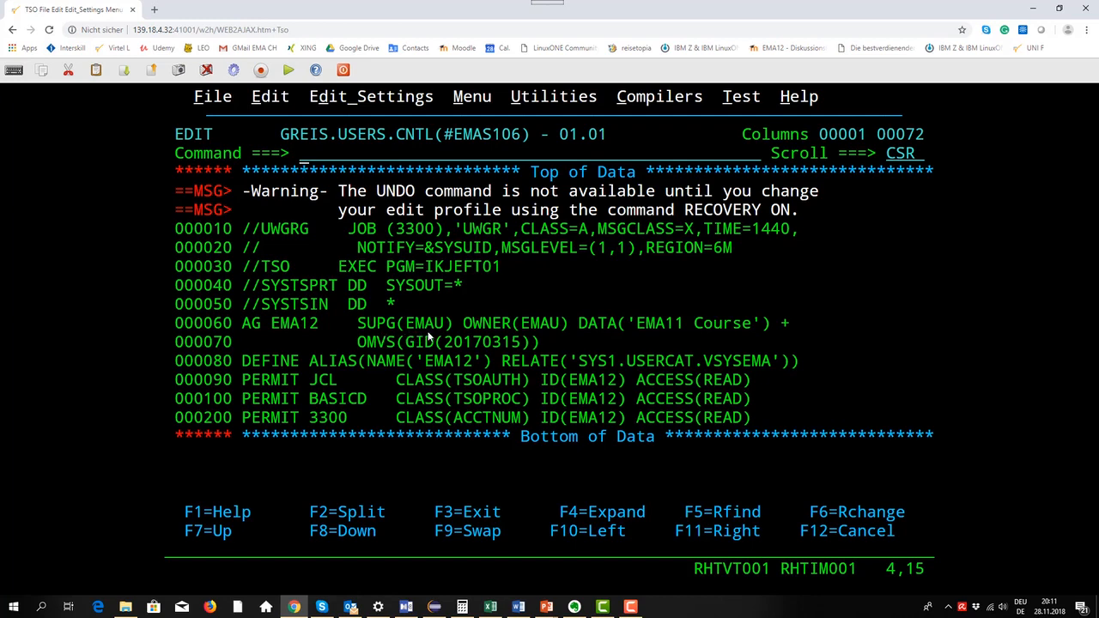
mouse_move(434, 335)
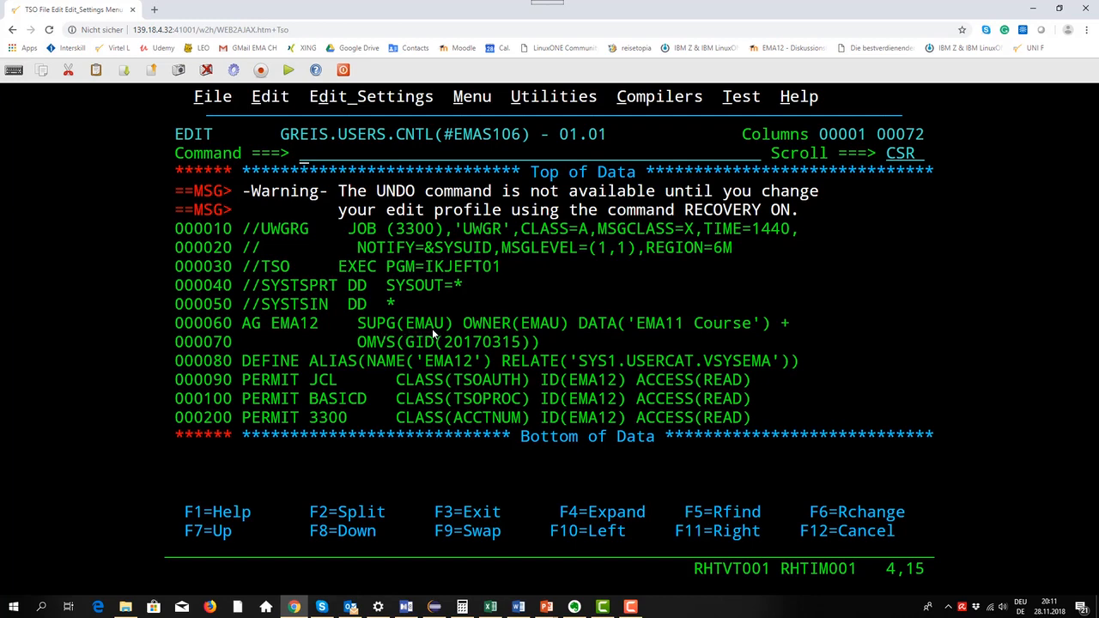
mouse_move(532, 347)
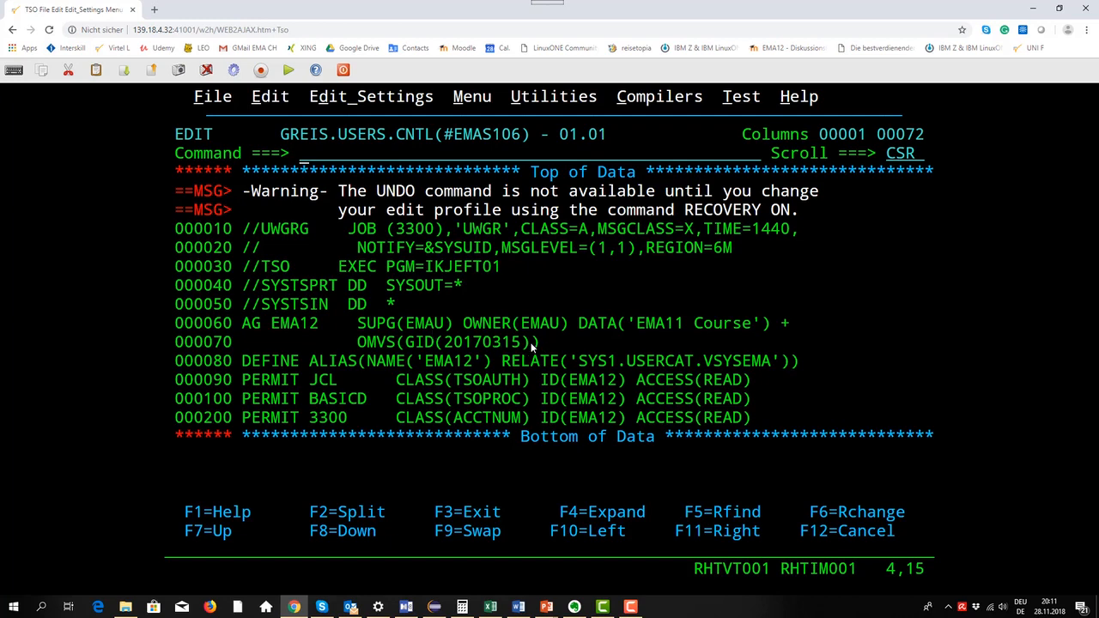
mouse_move(646, 342)
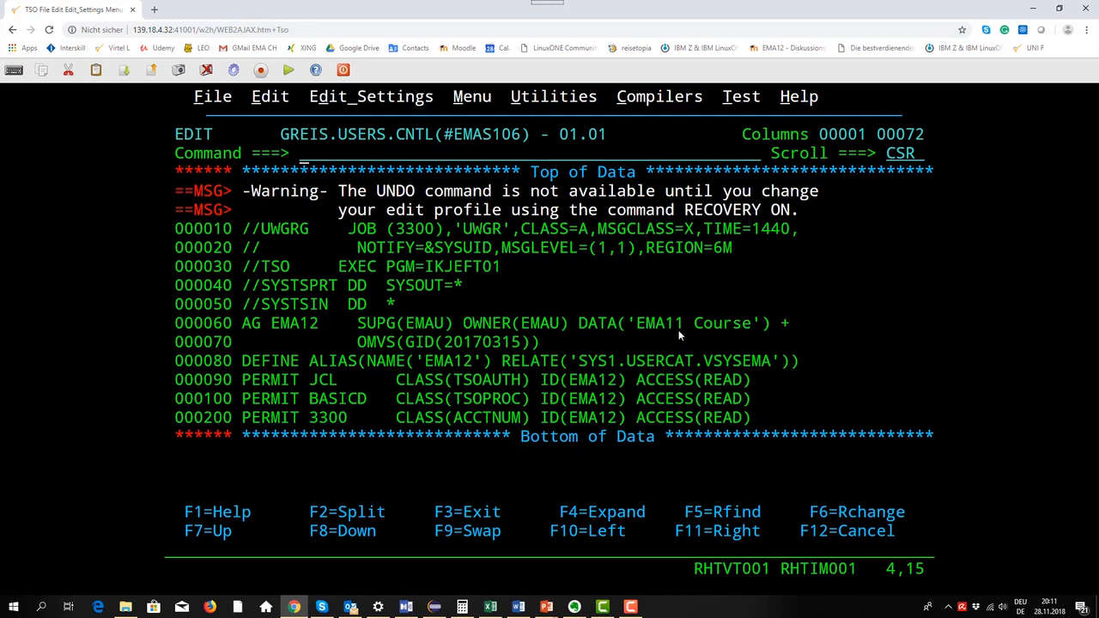
mouse_move(494, 352)
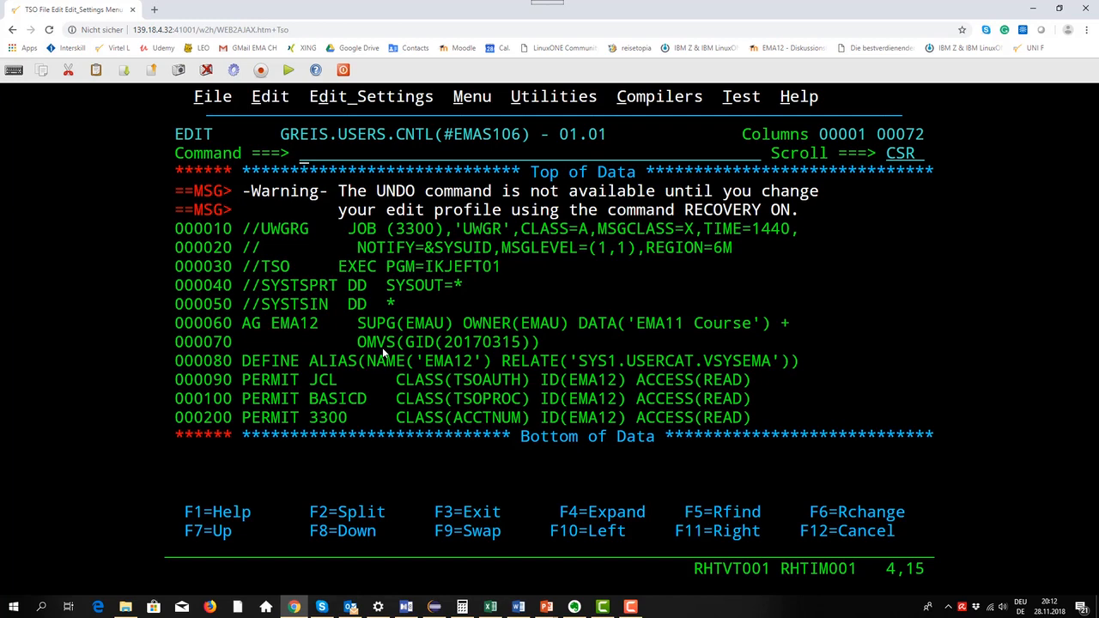
mouse_move(470, 354)
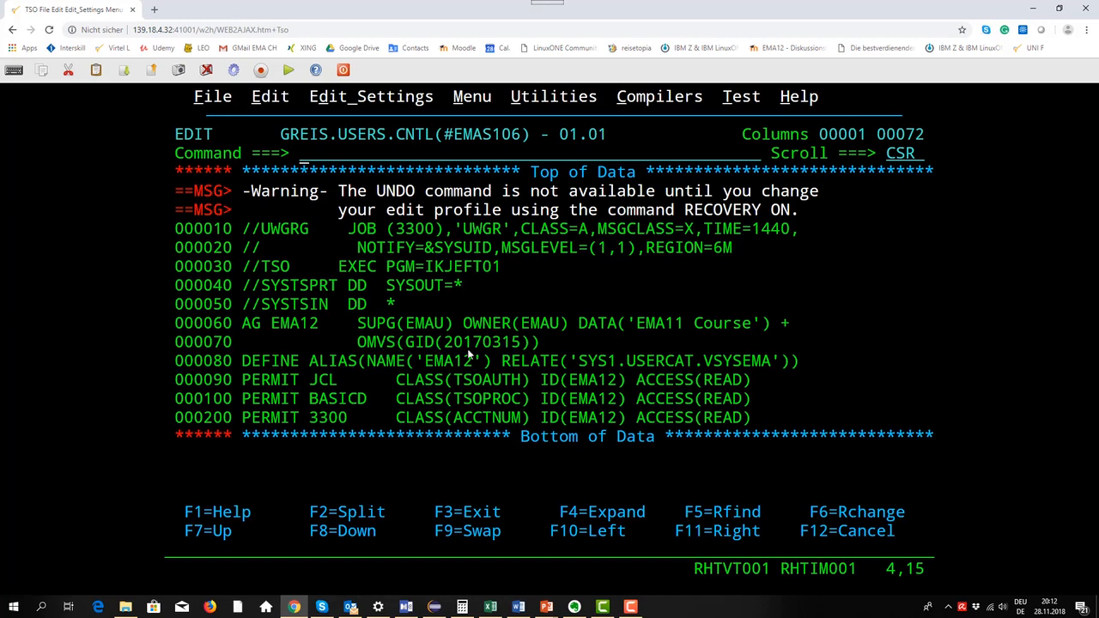
mouse_move(477, 357)
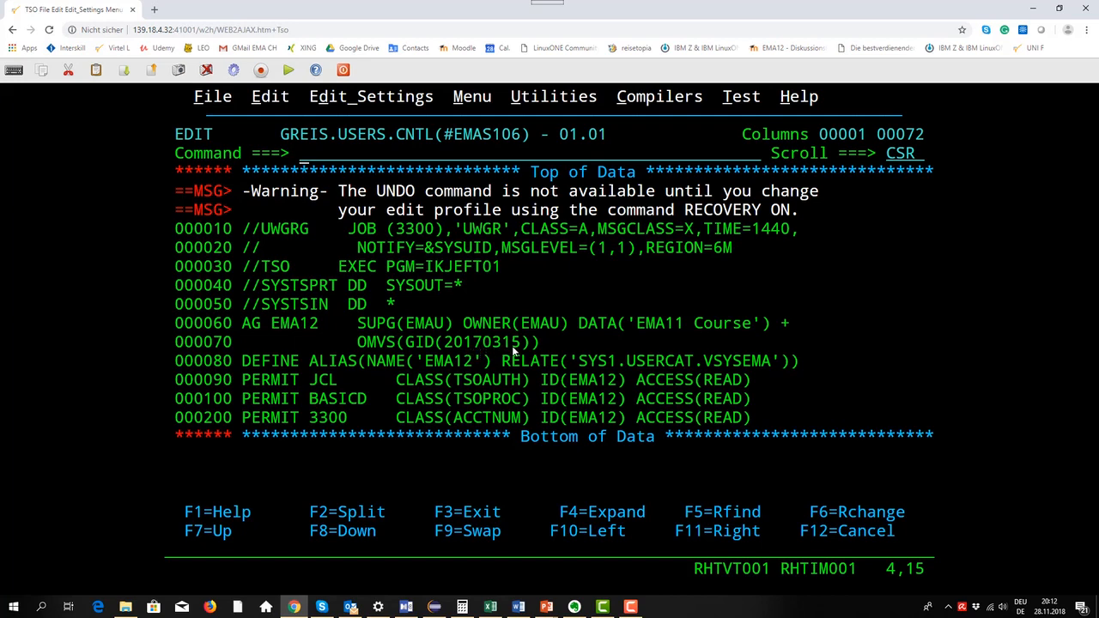
mouse_move(438, 352)
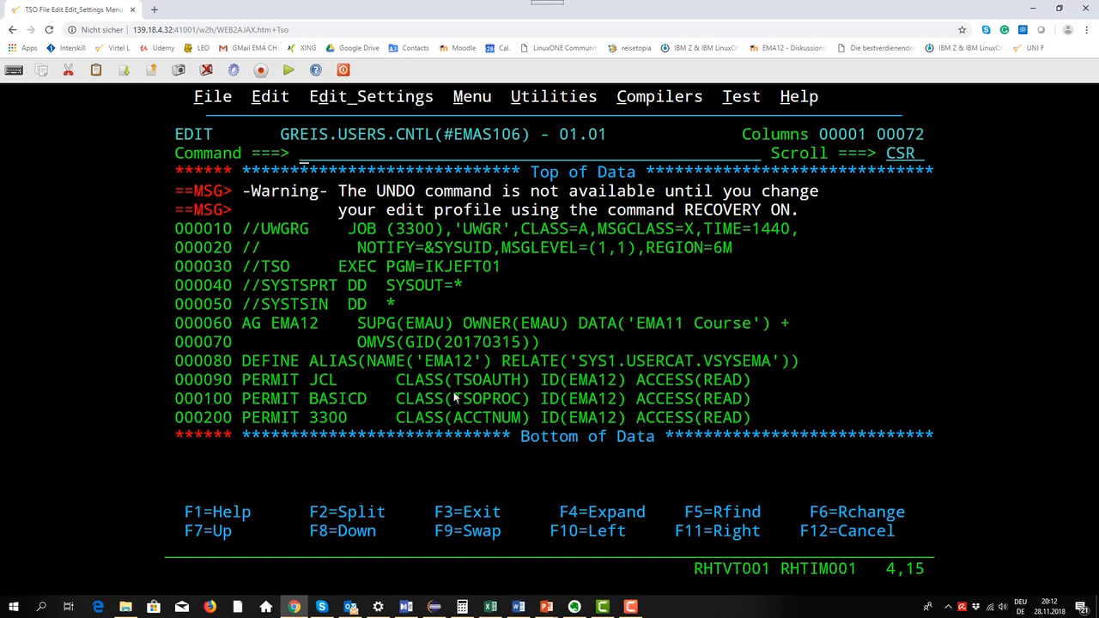
mouse_move(464, 394)
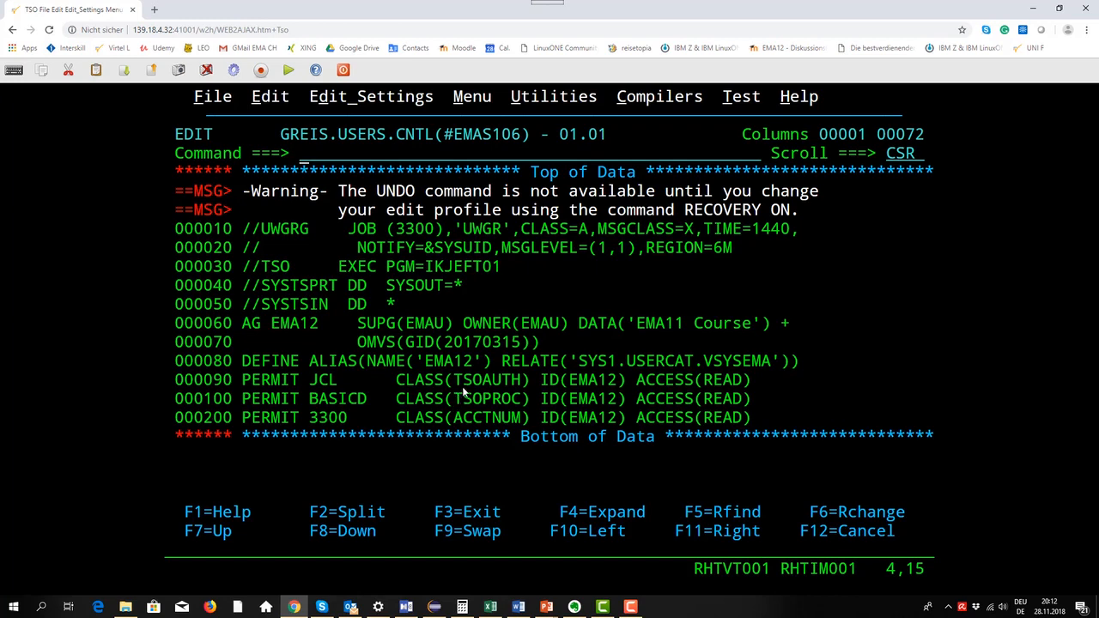
mouse_move(459, 420)
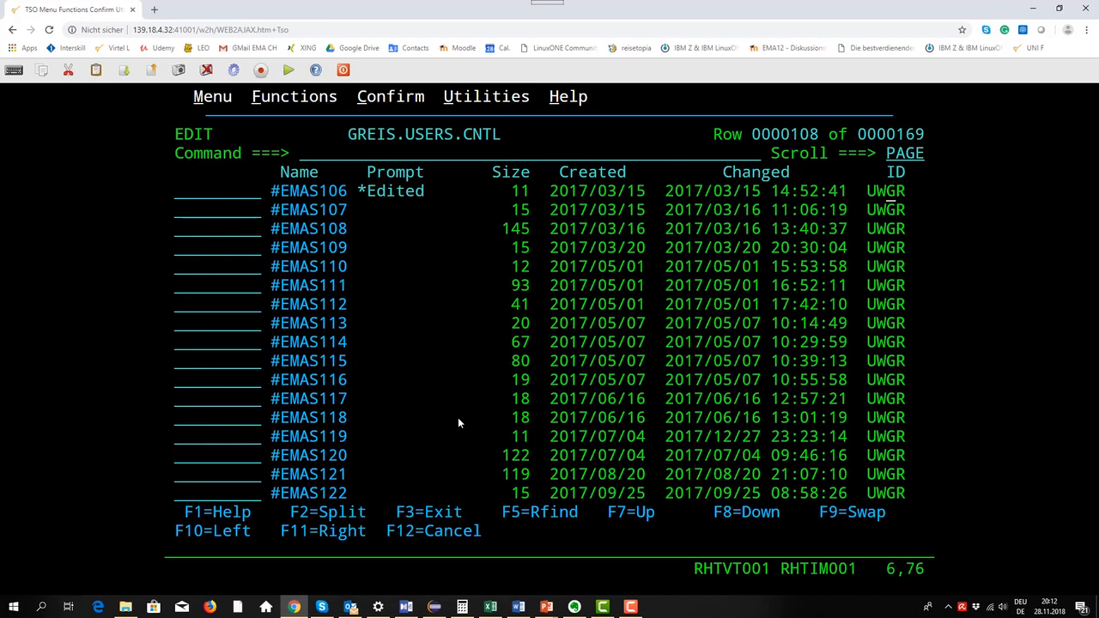
Step: Mark member #EMAS108 with E to edit its EMA12 user JCL
left_click(178, 238)
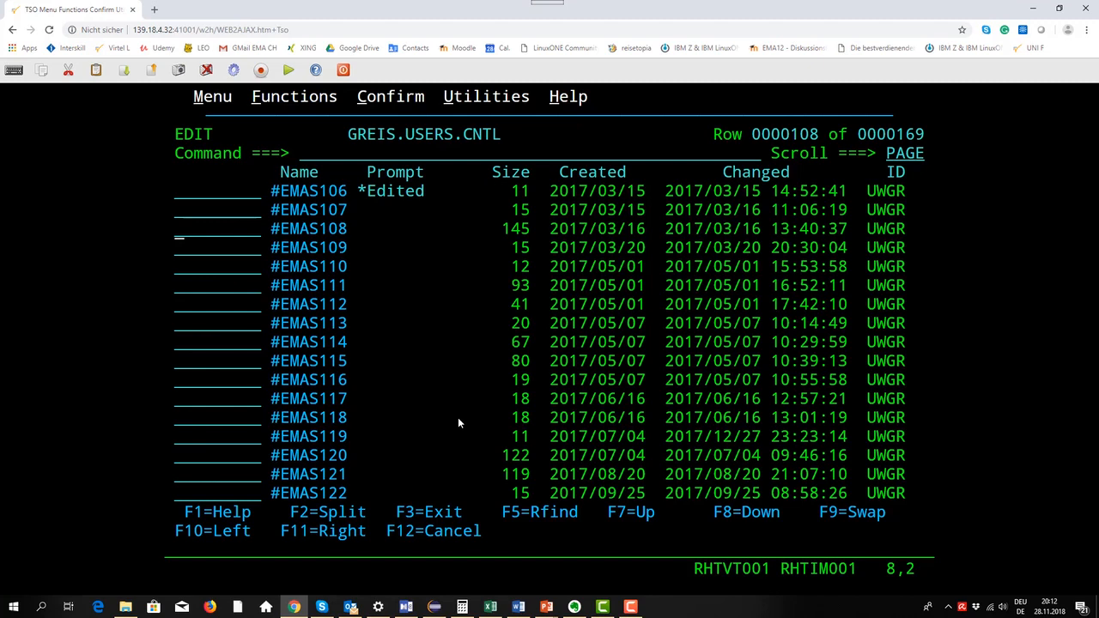
type("e")
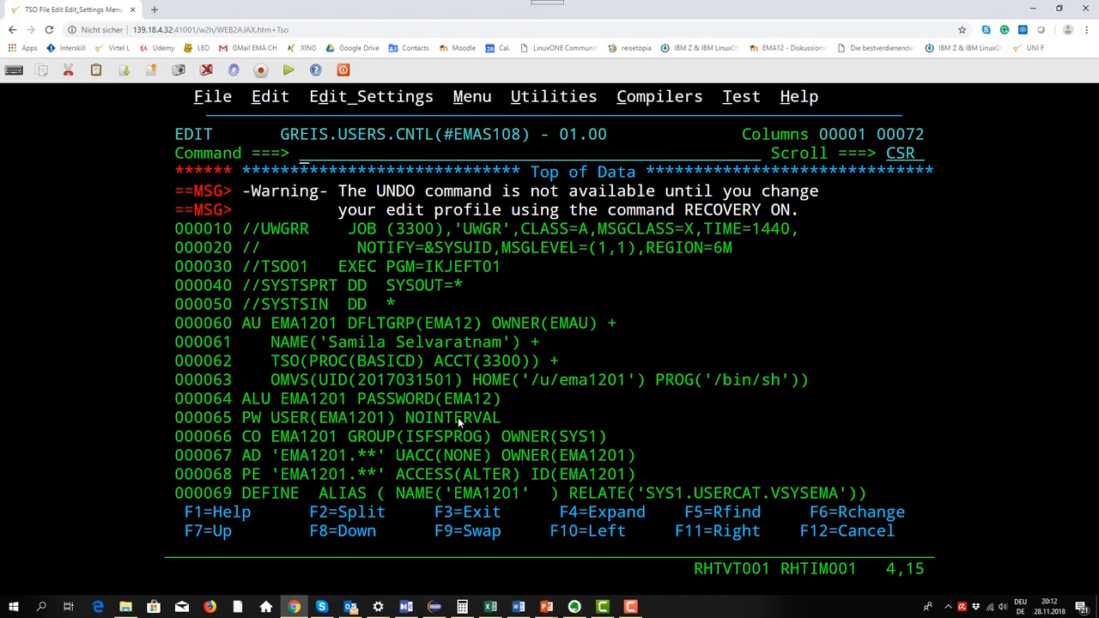
Step: Scroll down #EMAS108 to show the AU EMA1205 block with its ALU, PW, CO, AD, PE and DEFINE ALIAS lines
scroll("down", 3)
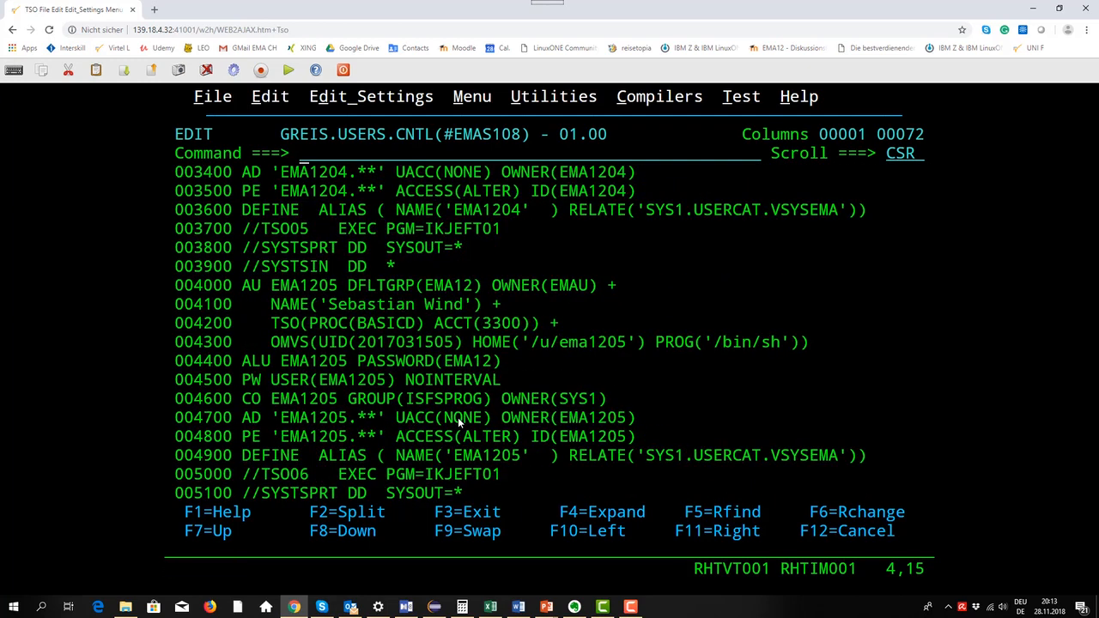
mouse_move(294, 304)
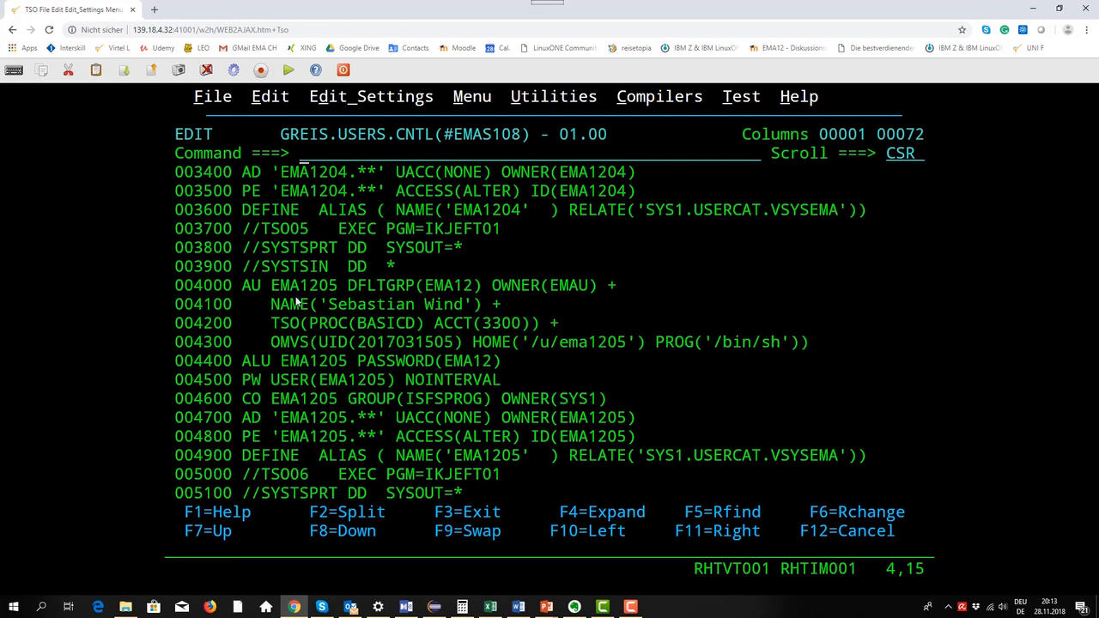
mouse_move(301, 295)
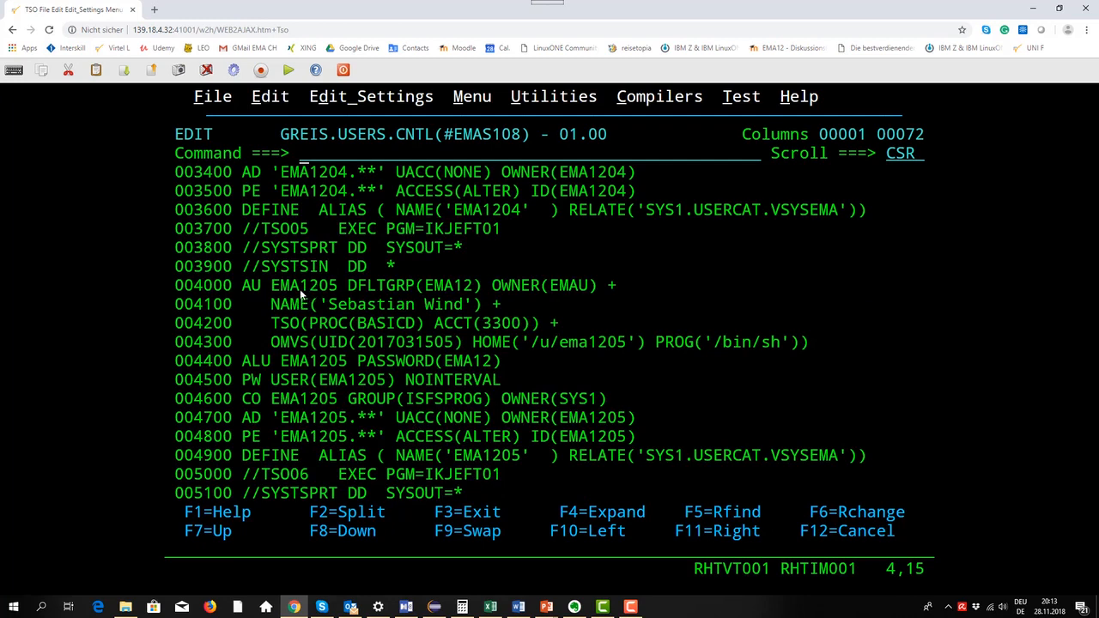
mouse_move(252, 296)
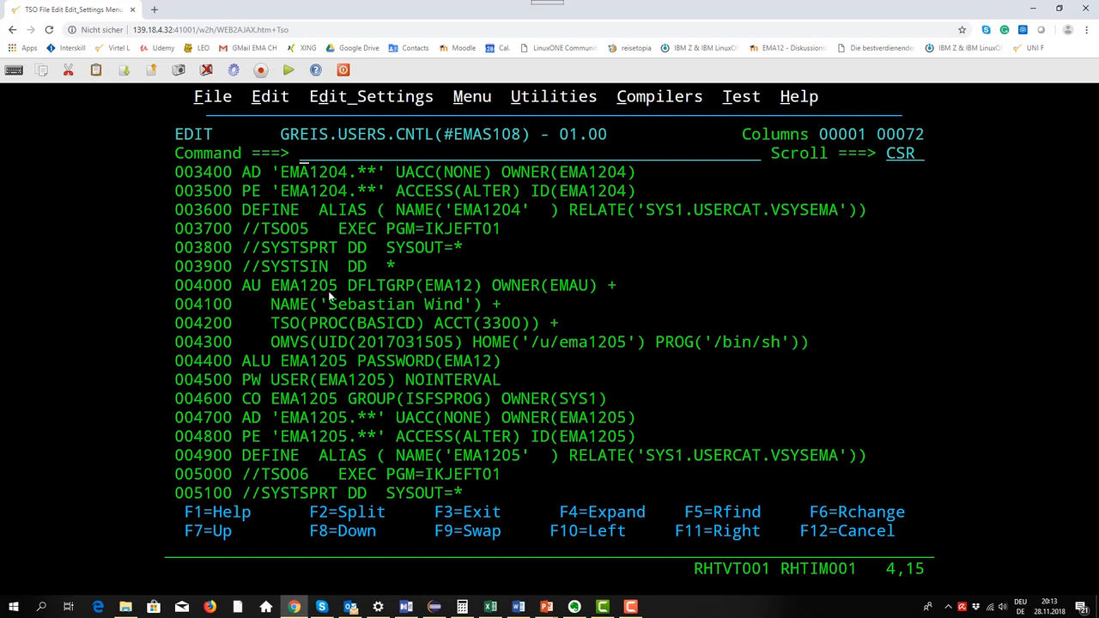
mouse_move(384, 302)
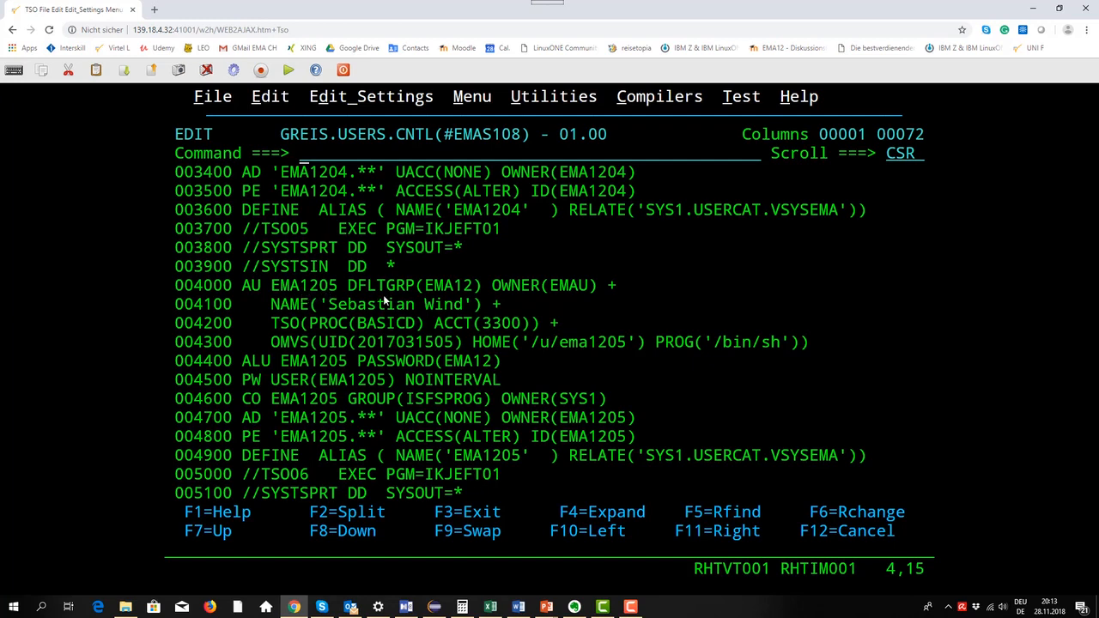
mouse_move(459, 298)
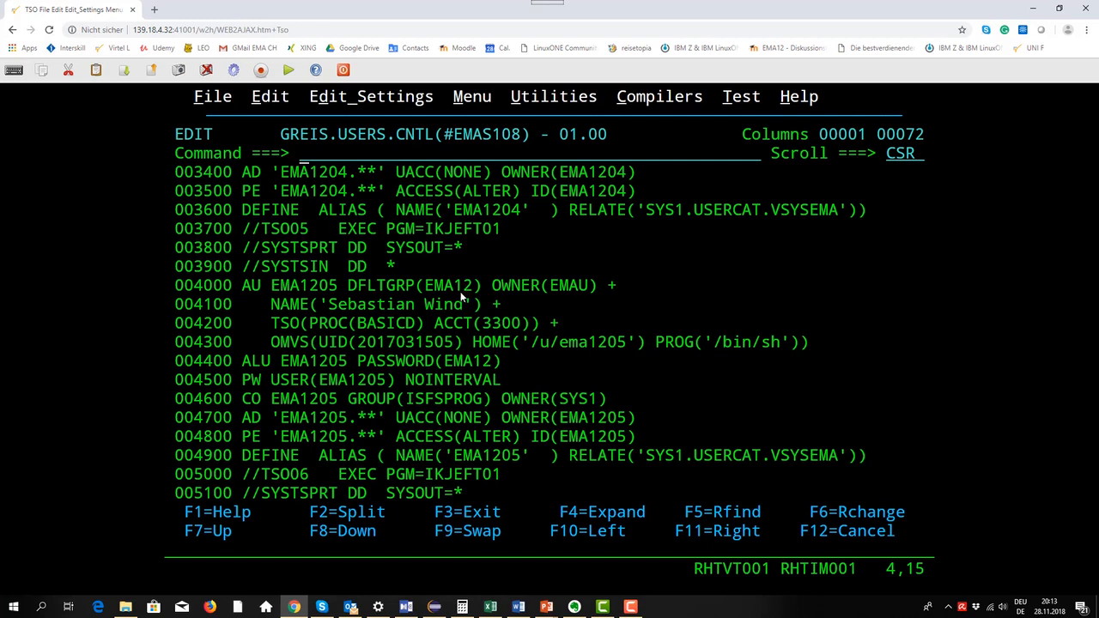
mouse_move(431, 318)
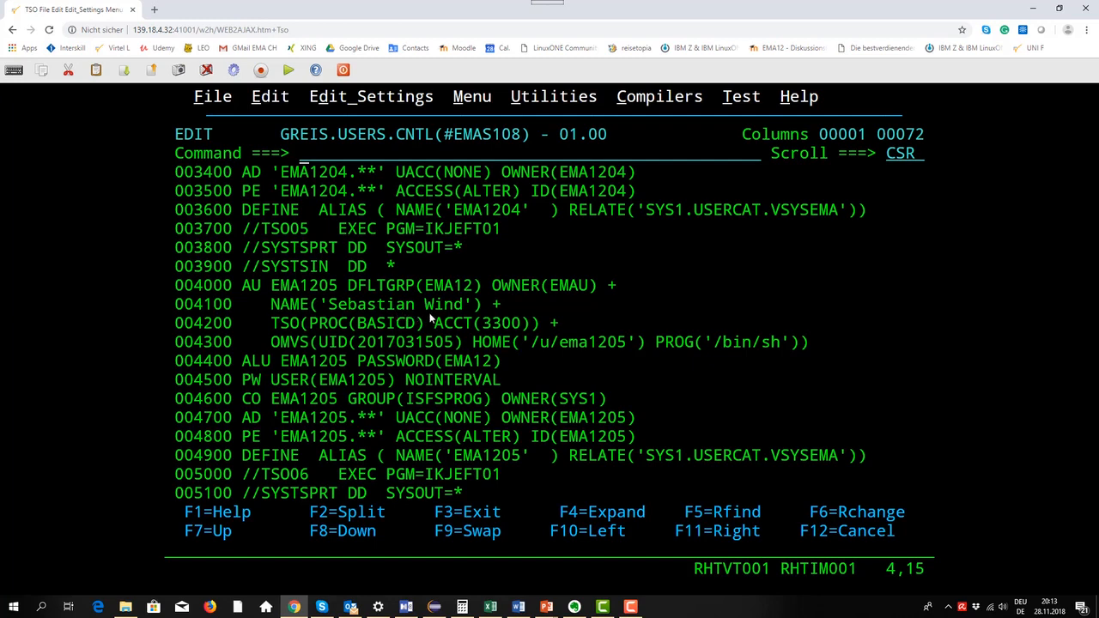
mouse_move(339, 342)
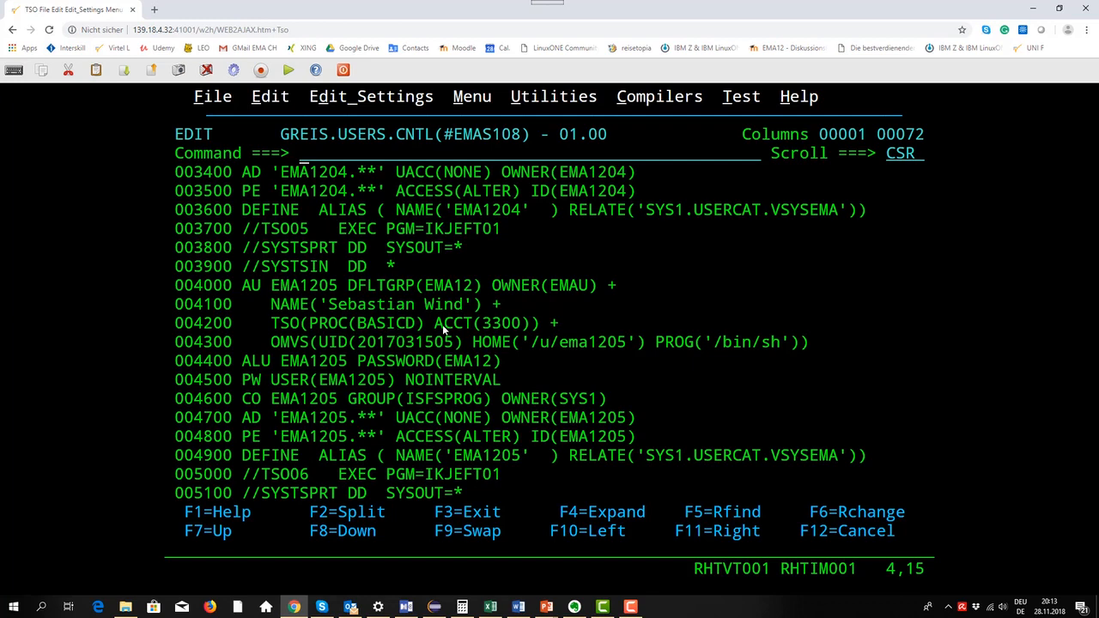
mouse_move(396, 355)
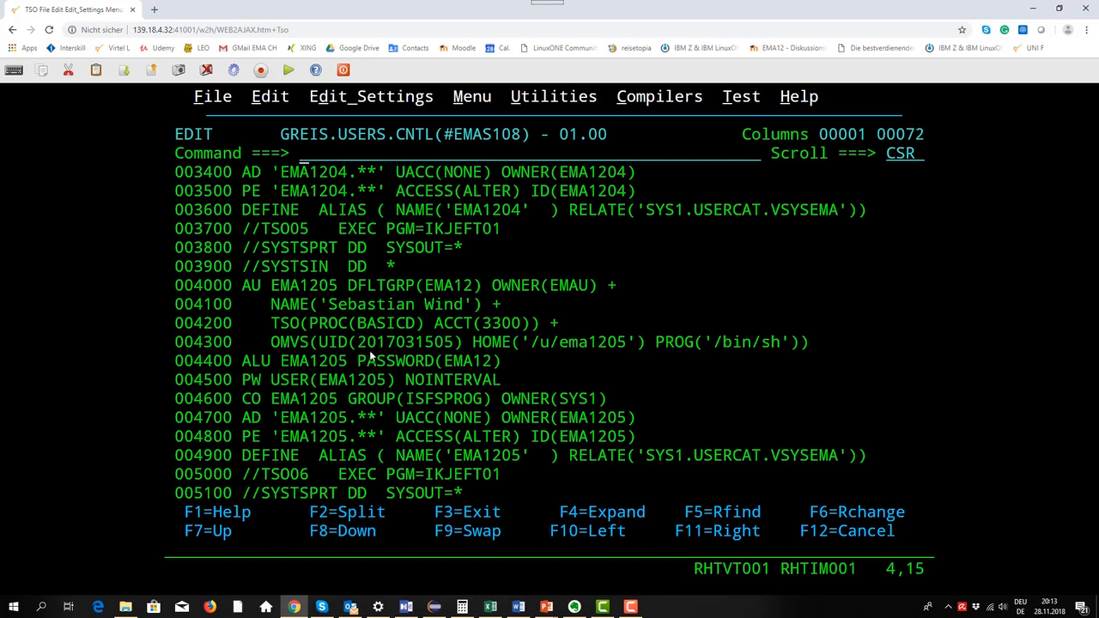
mouse_move(387, 355)
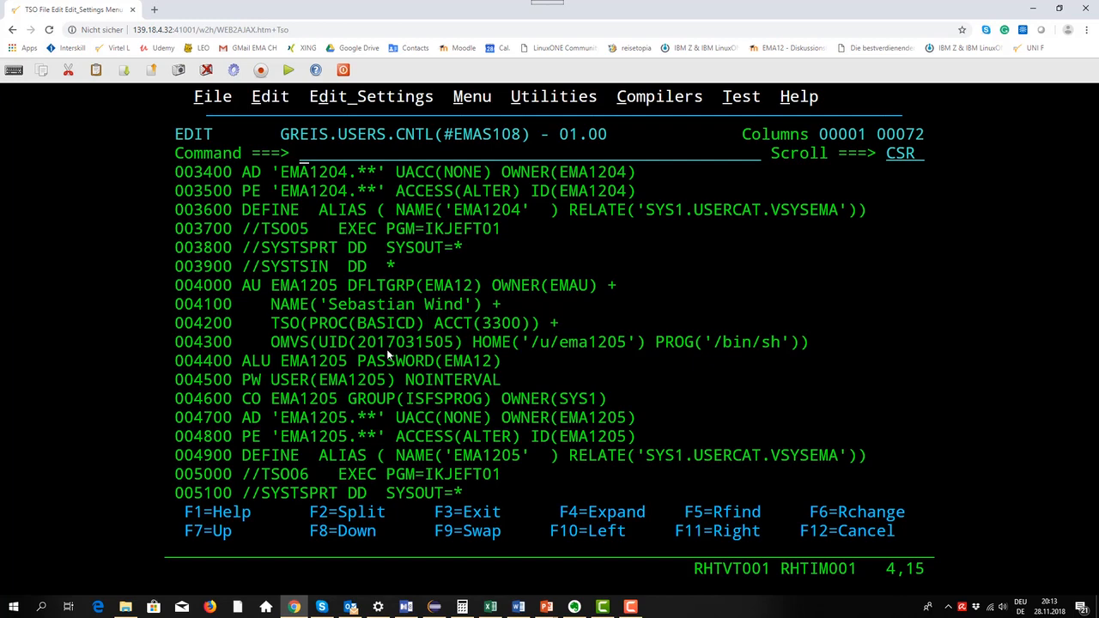
mouse_move(554, 355)
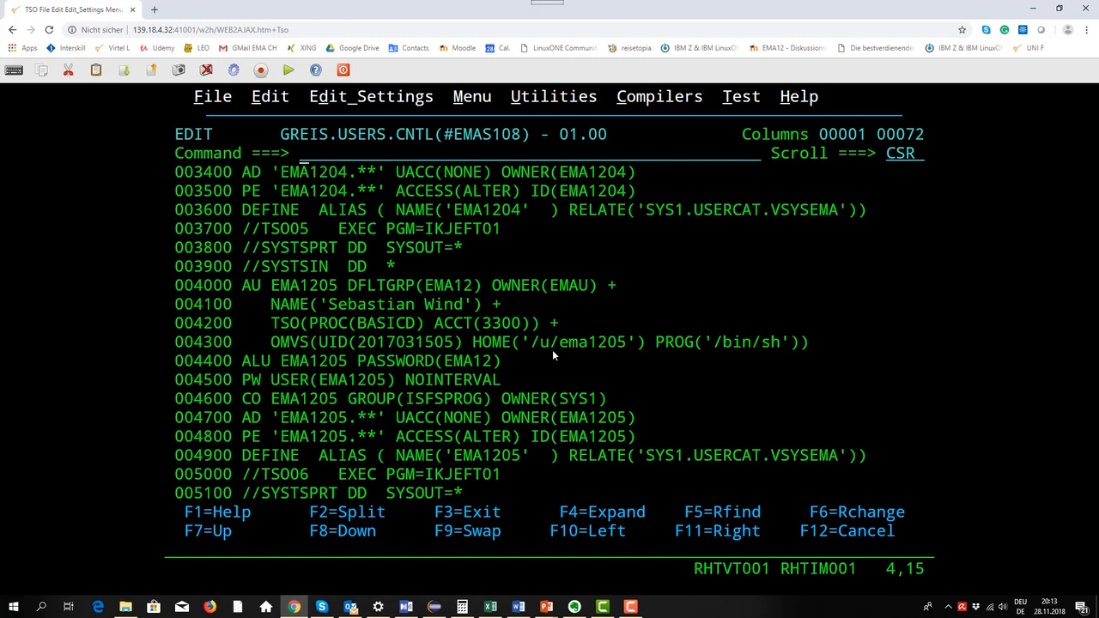
mouse_move(567, 353)
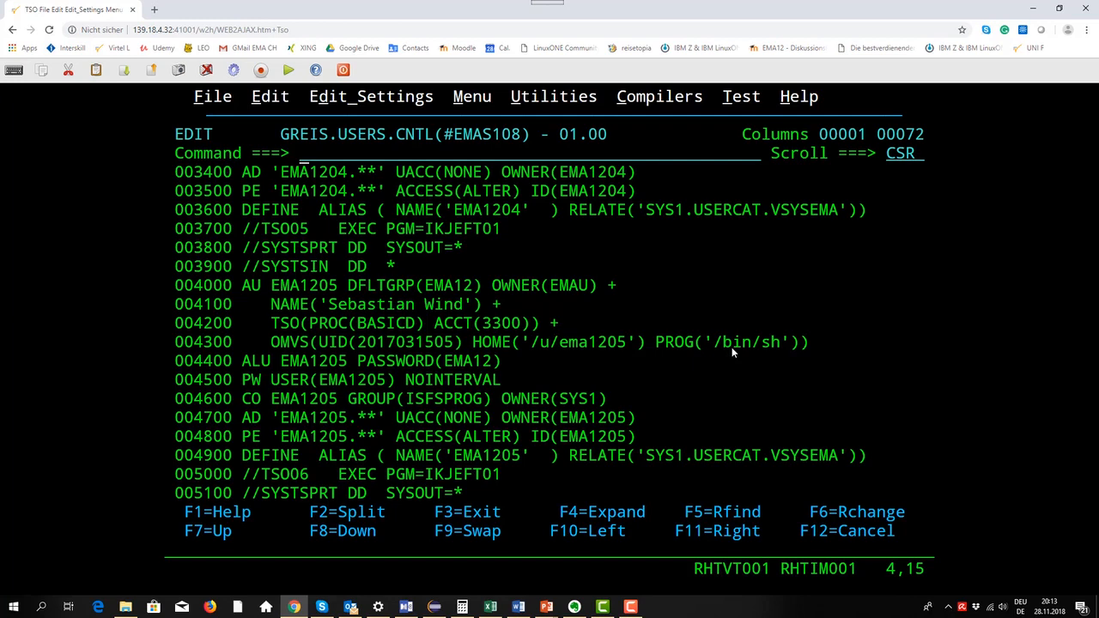
mouse_move(670, 379)
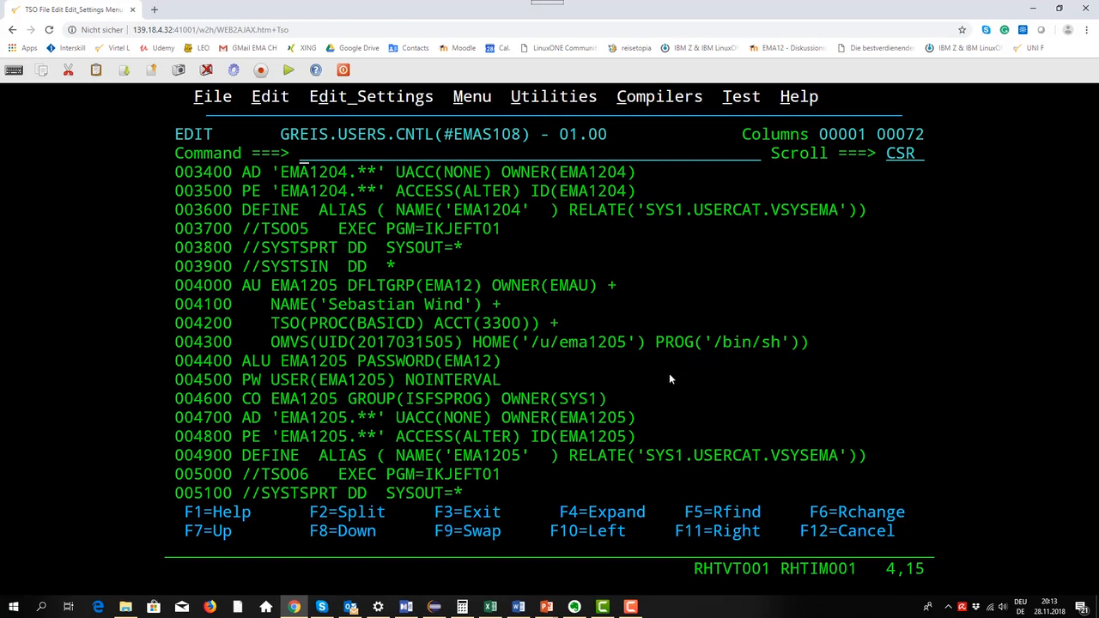
mouse_move(528, 321)
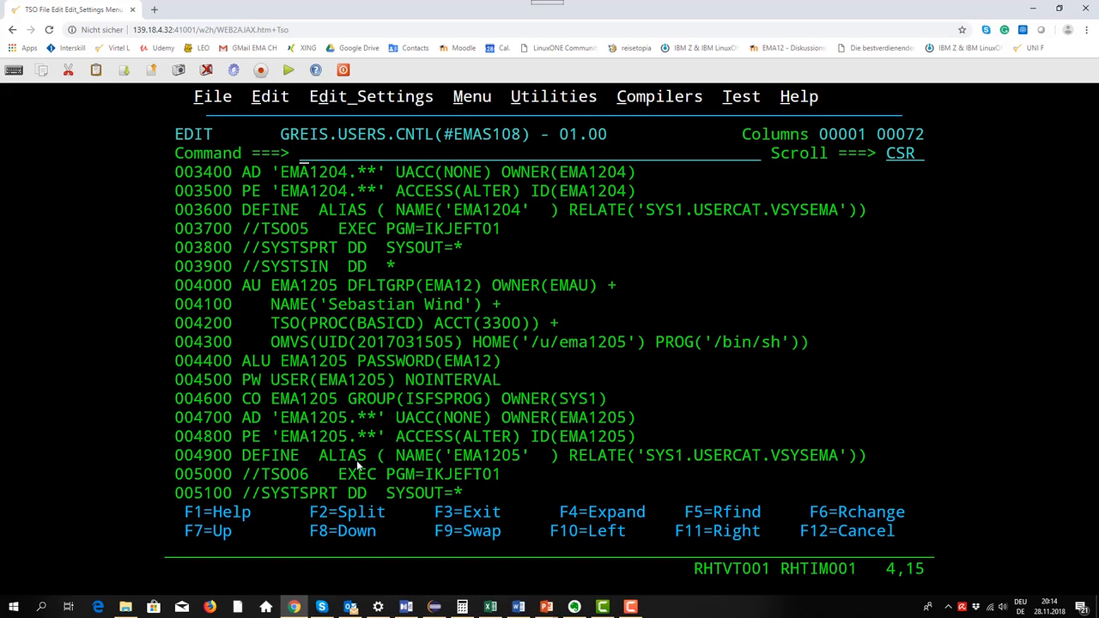
mouse_move(356, 466)
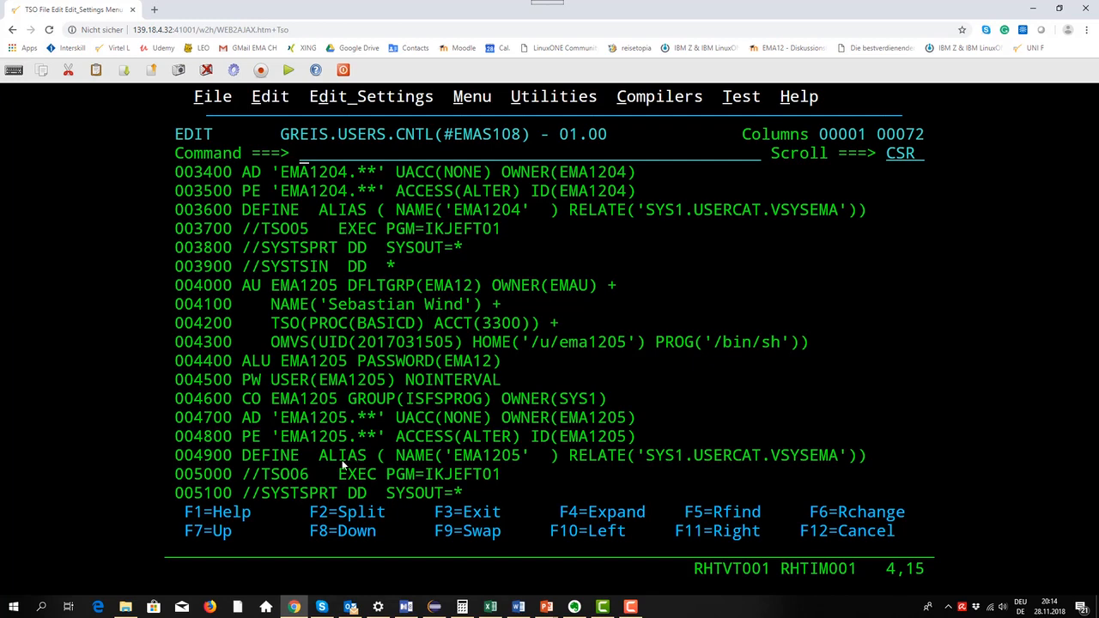
mouse_move(344, 465)
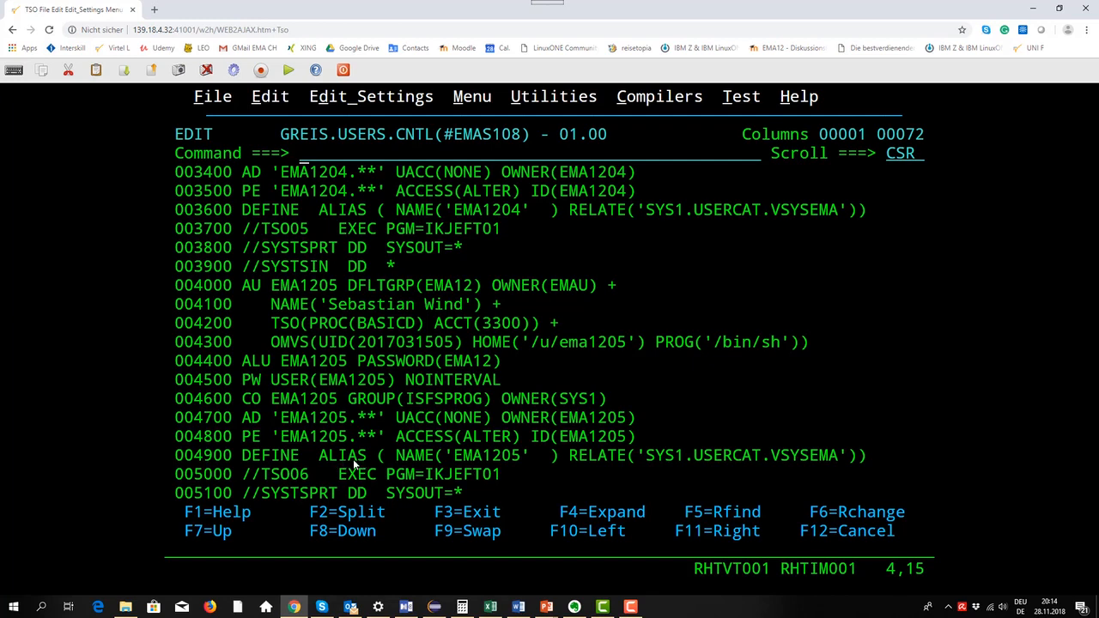
mouse_move(720, 469)
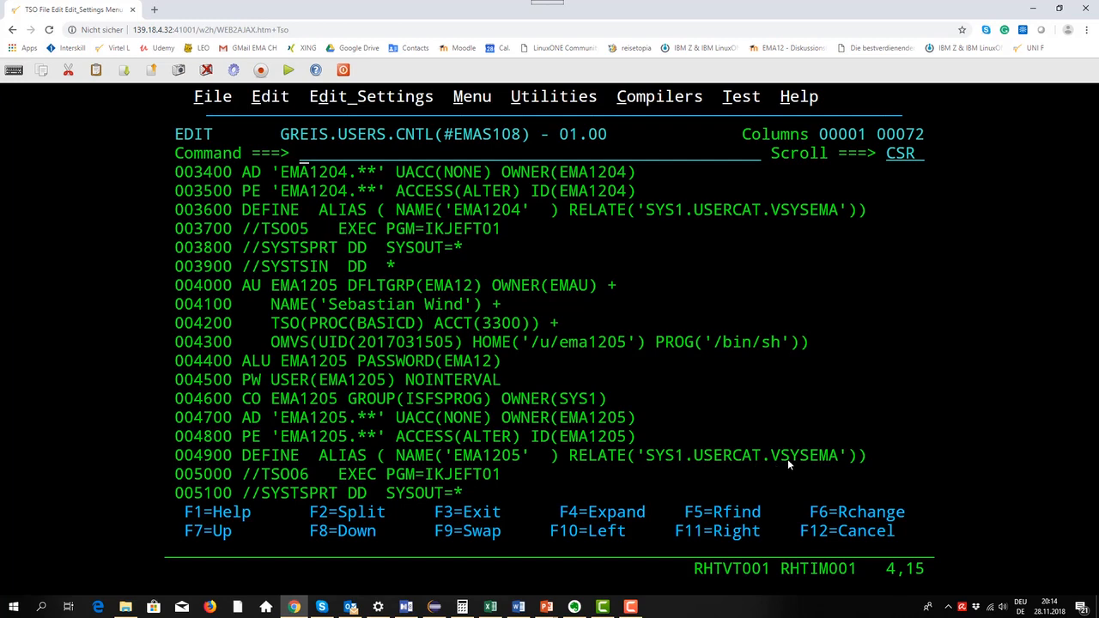
mouse_move(812, 467)
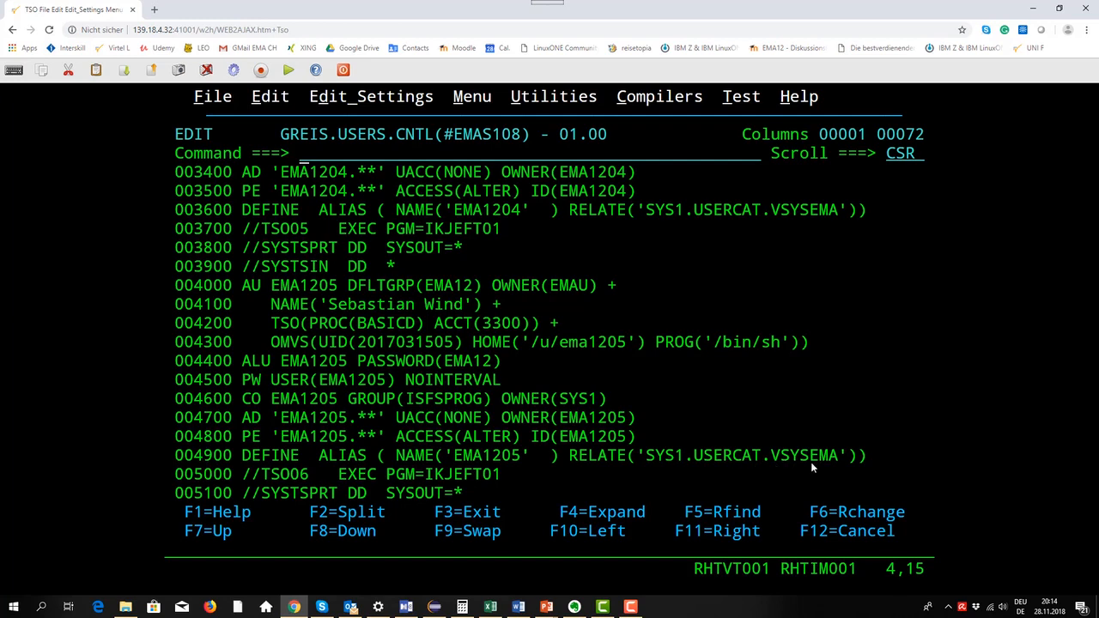
mouse_move(668, 473)
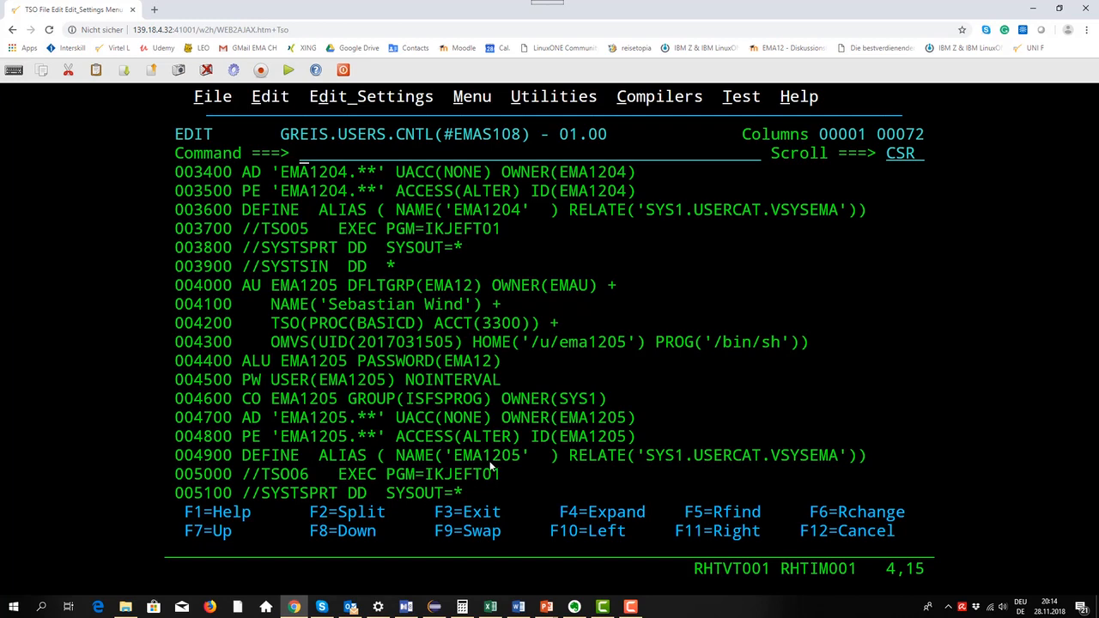
mouse_move(501, 469)
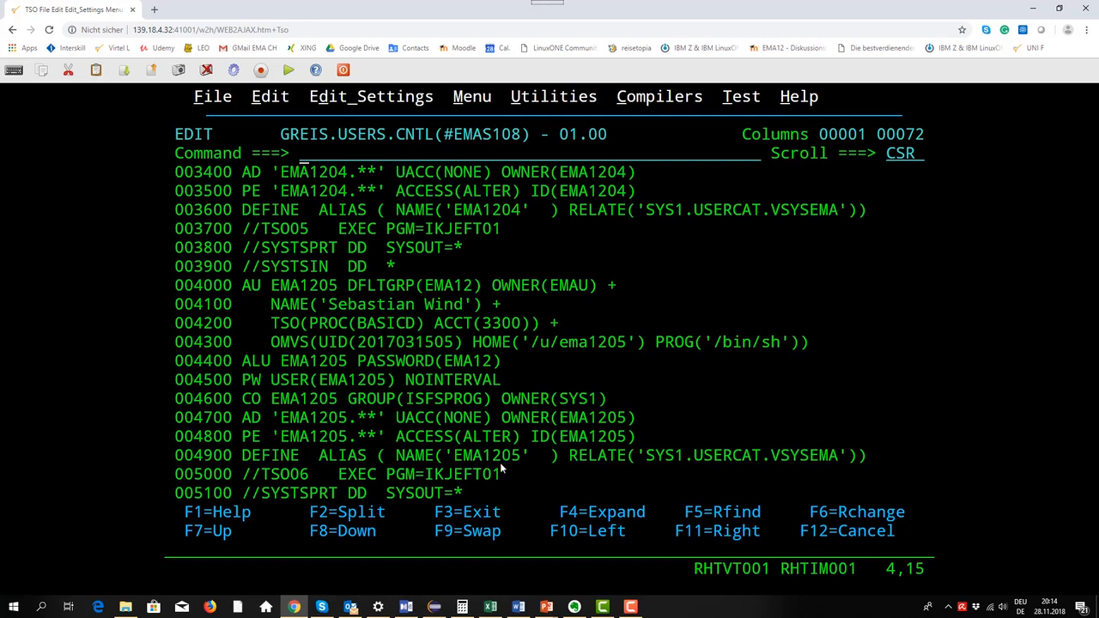